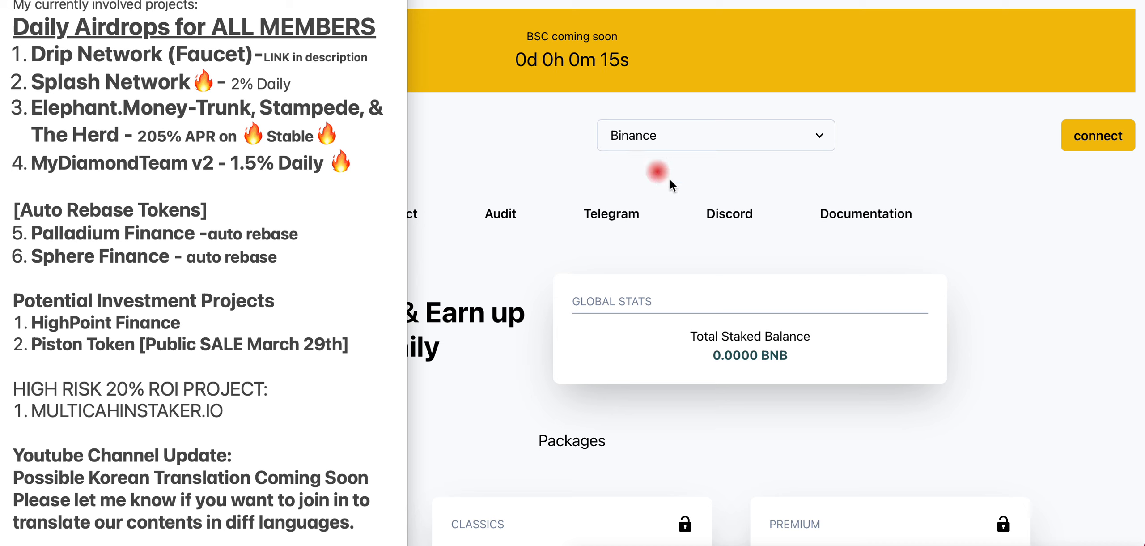
{"action": "mouse_move", "coordinate": [685, 186]}
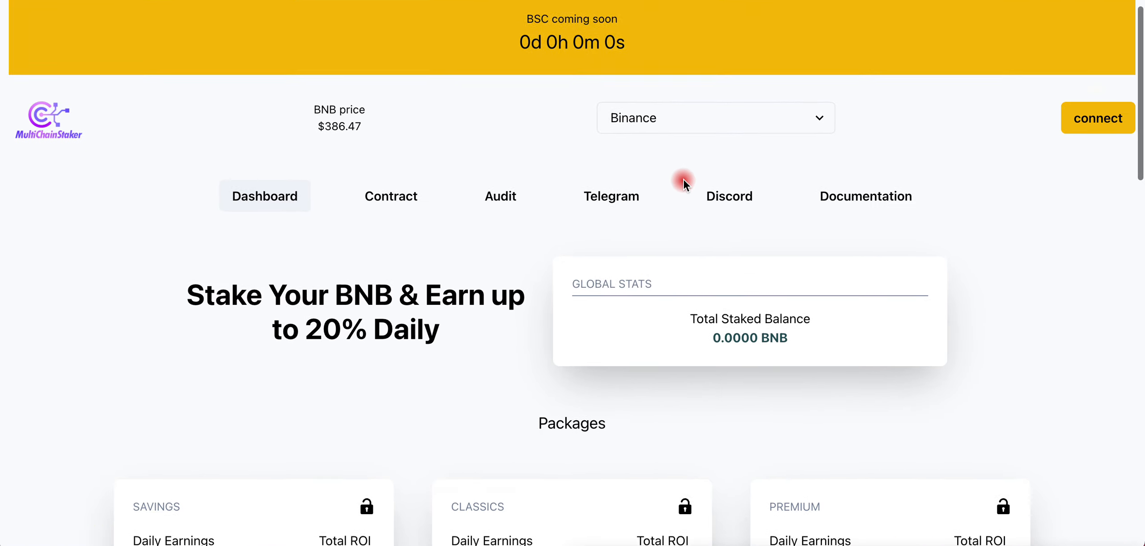
Step: Connect the wallet to the staking dashboard, showing its 0.3308 BNB balance
{"action": "scroll", "scroll_direction": "down", "scroll_amount": 3}
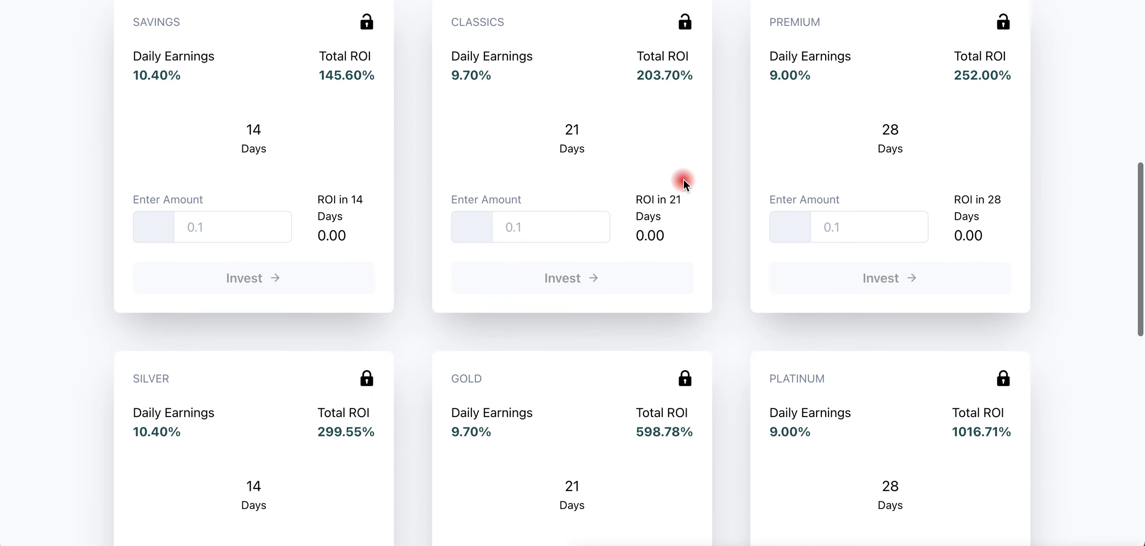
{"action": "mouse_move", "coordinate": [701, 179]}
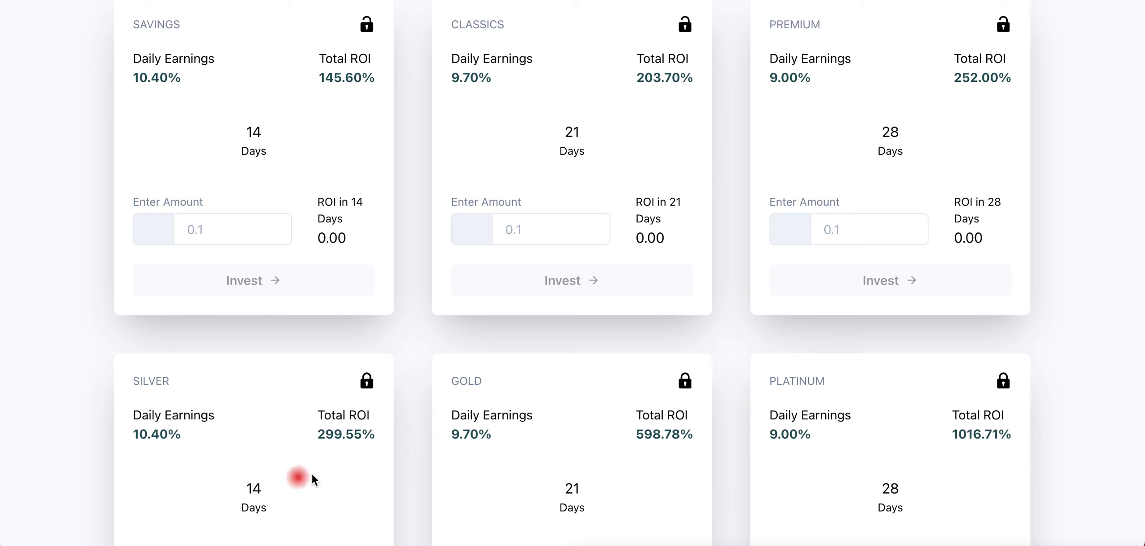
{"action": "mouse_move", "coordinate": [425, 446]}
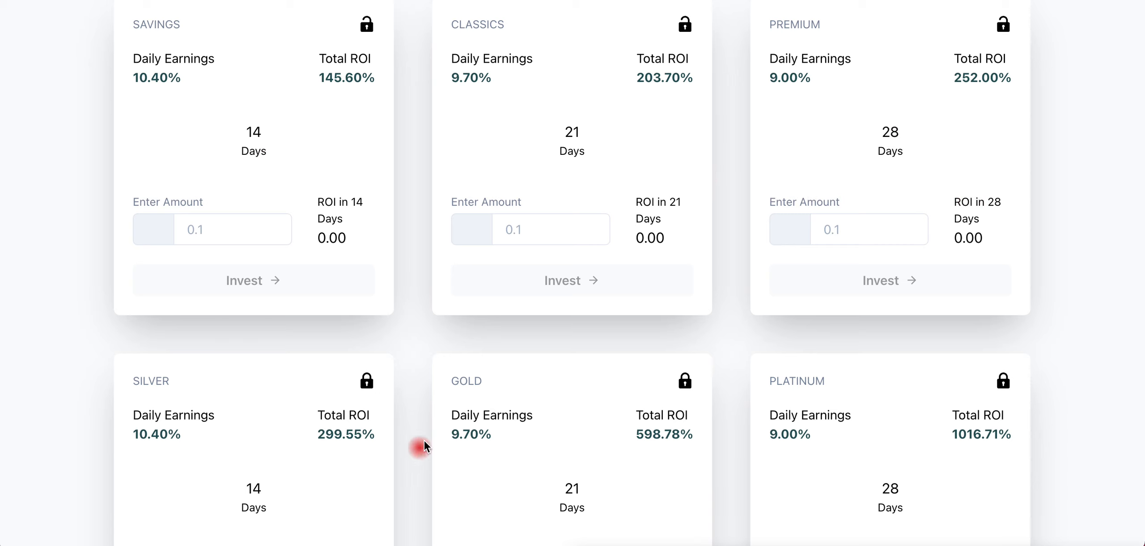
{"action": "scroll", "scroll_direction": "down", "scroll_amount": 3}
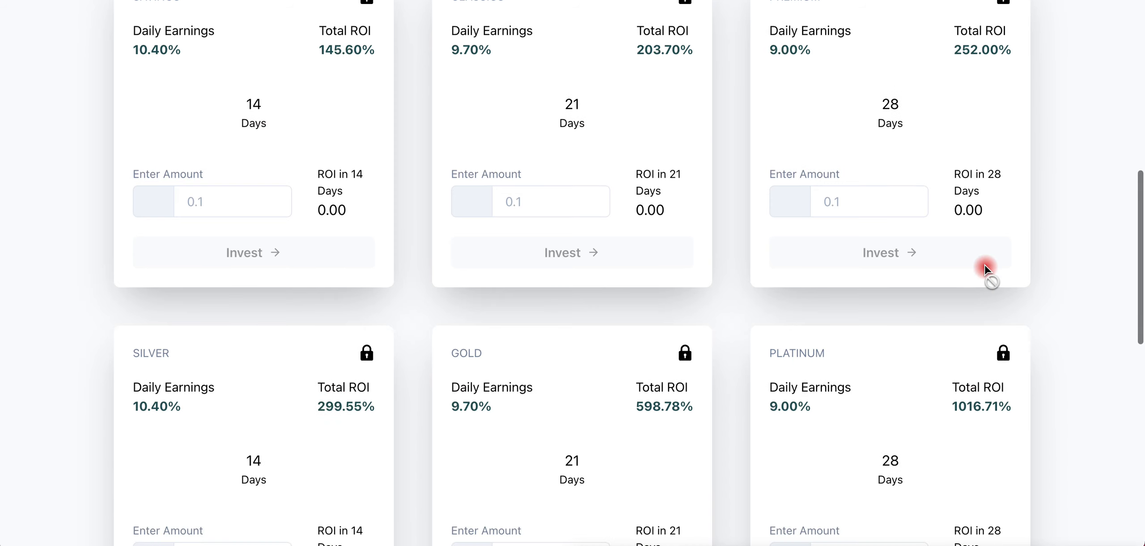
{"action": "mouse_move", "coordinate": [53, 420]}
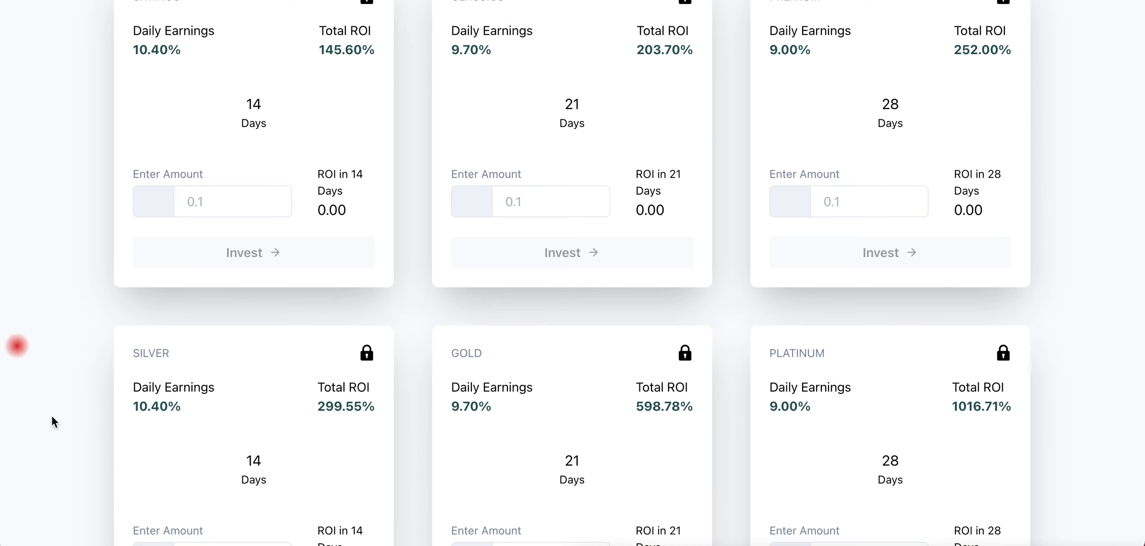
{"action": "mouse_move", "coordinate": [396, 313]}
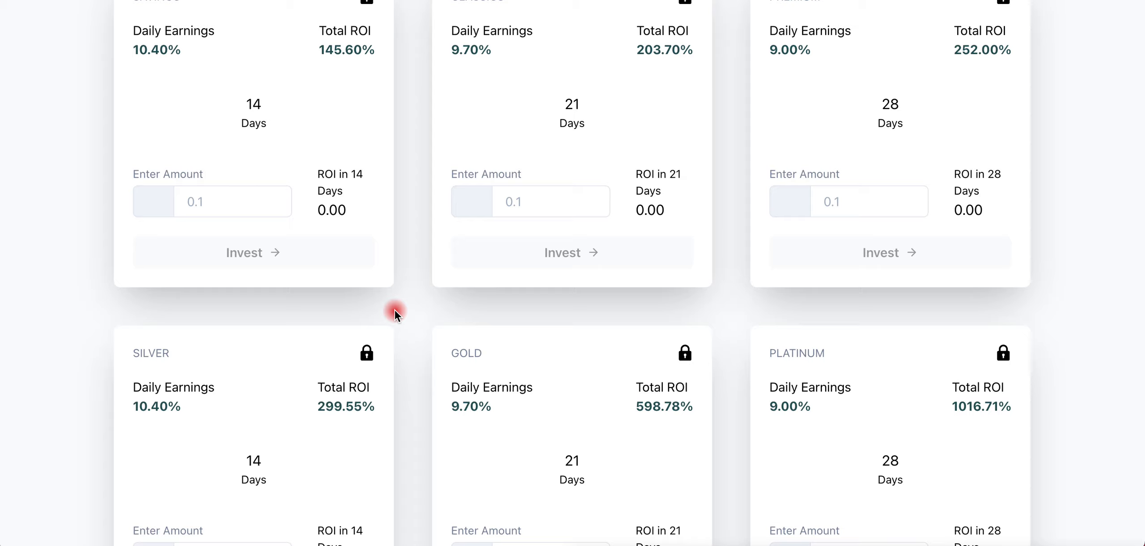
{"action": "scroll", "scroll_direction": "up", "scroll_amount": 3}
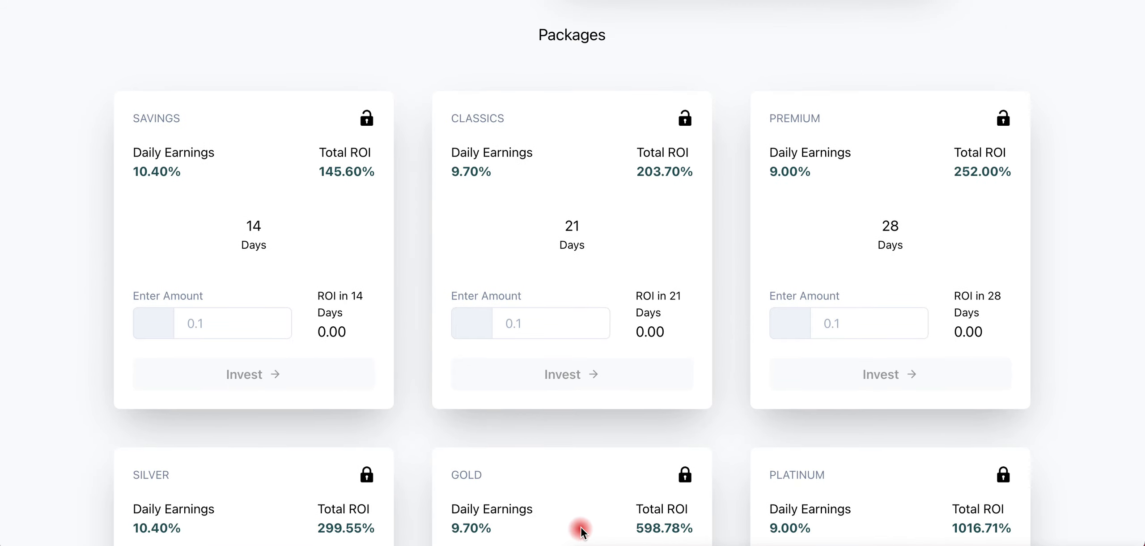
{"action": "mouse_move", "coordinate": [65, 78]}
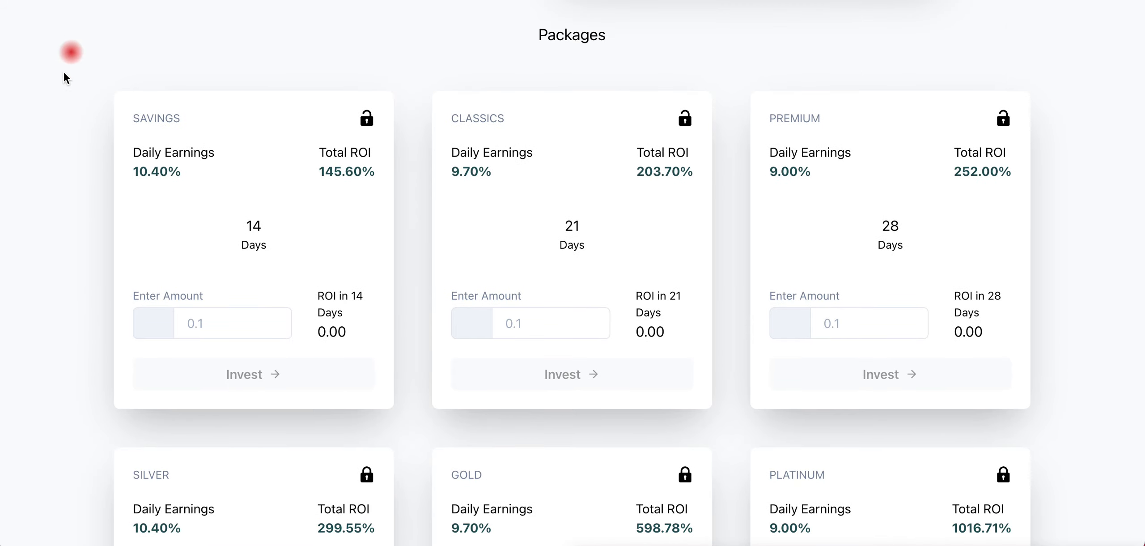
{"action": "mouse_move", "coordinate": [223, 171]}
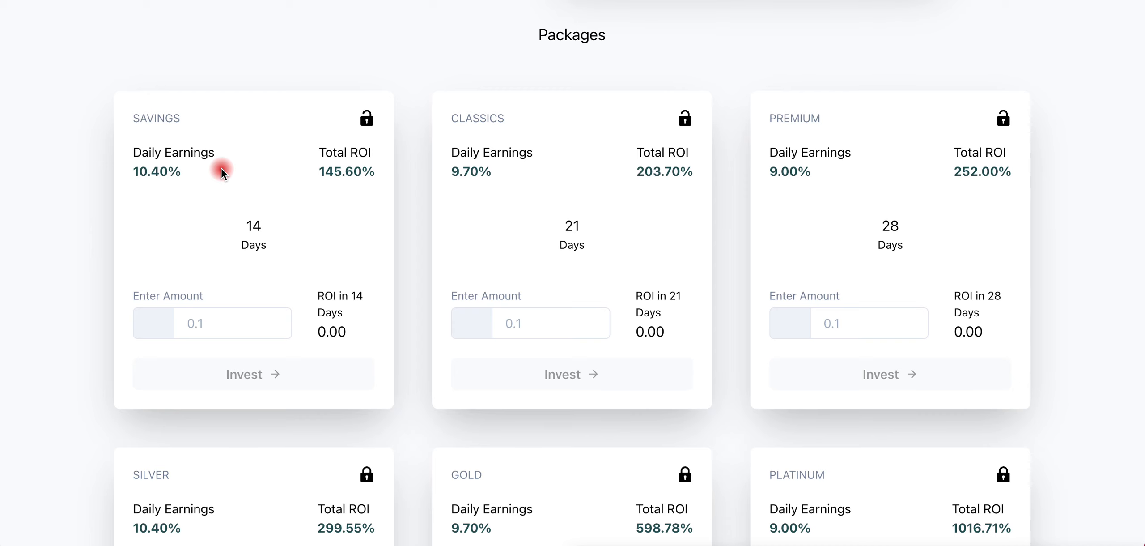
{"action": "scroll", "scroll_direction": "up", "scroll_amount": 3}
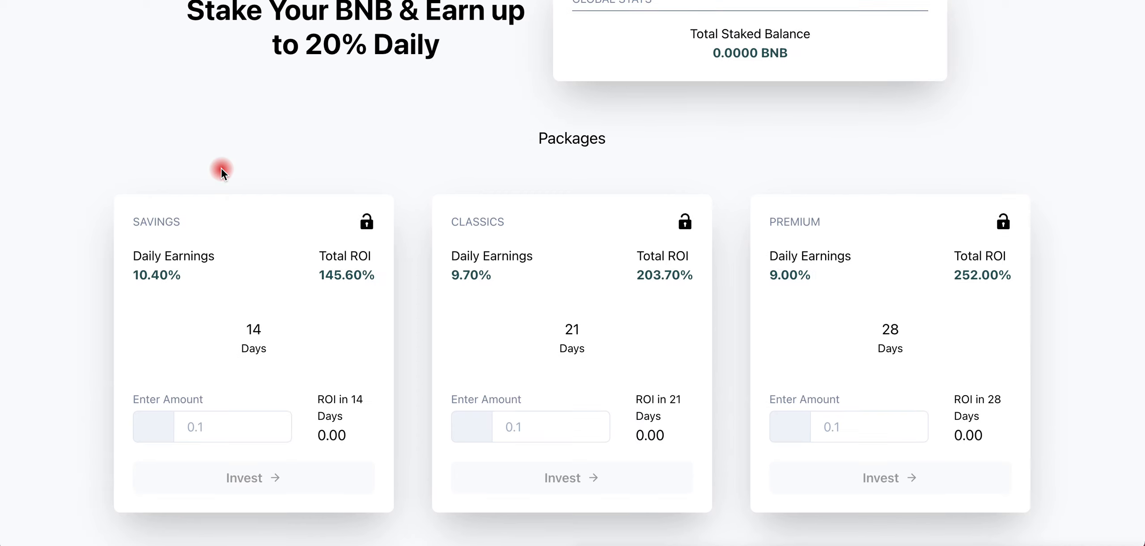
{"action": "scroll", "scroll_direction": "up", "scroll_amount": 3}
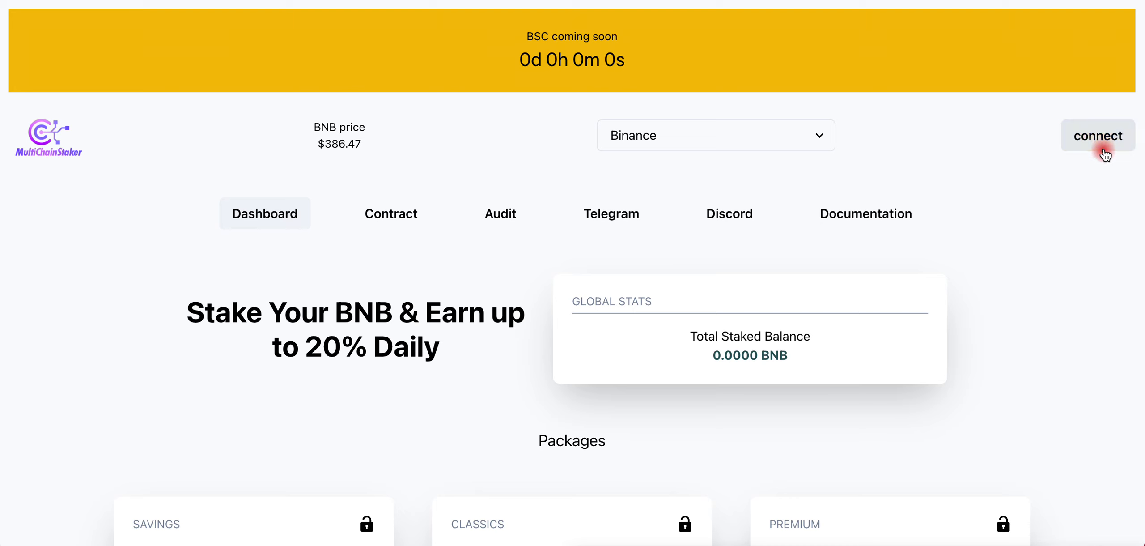
{"action": "left_click", "coordinate": [1098, 136]}
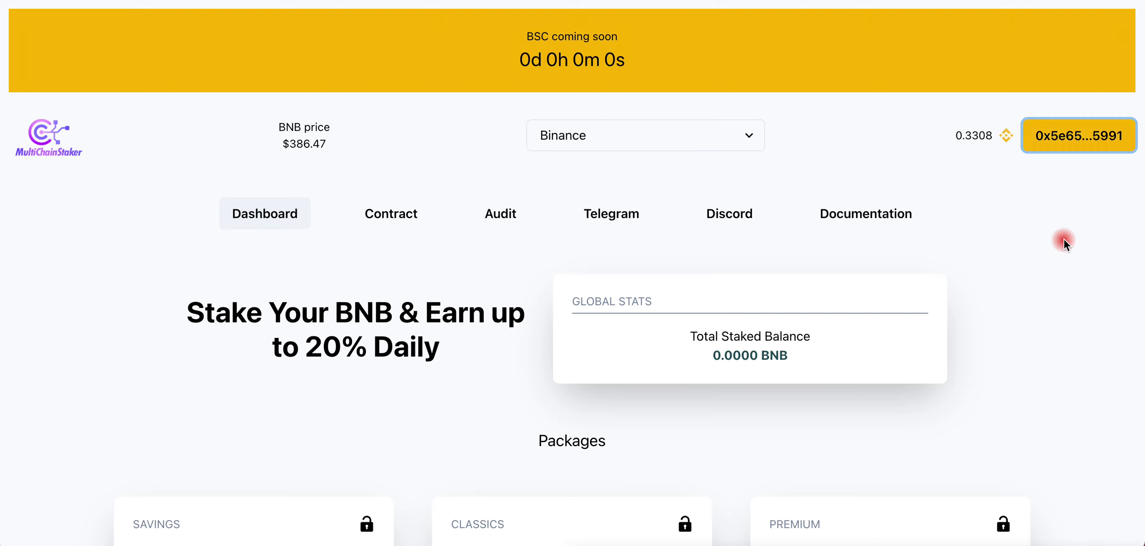
Step: Switch to the PancakeSwap BNB/BUSD swap page showing a 0.330794 BNB balance
{"action": "left_click", "coordinate": [1079, 135]}
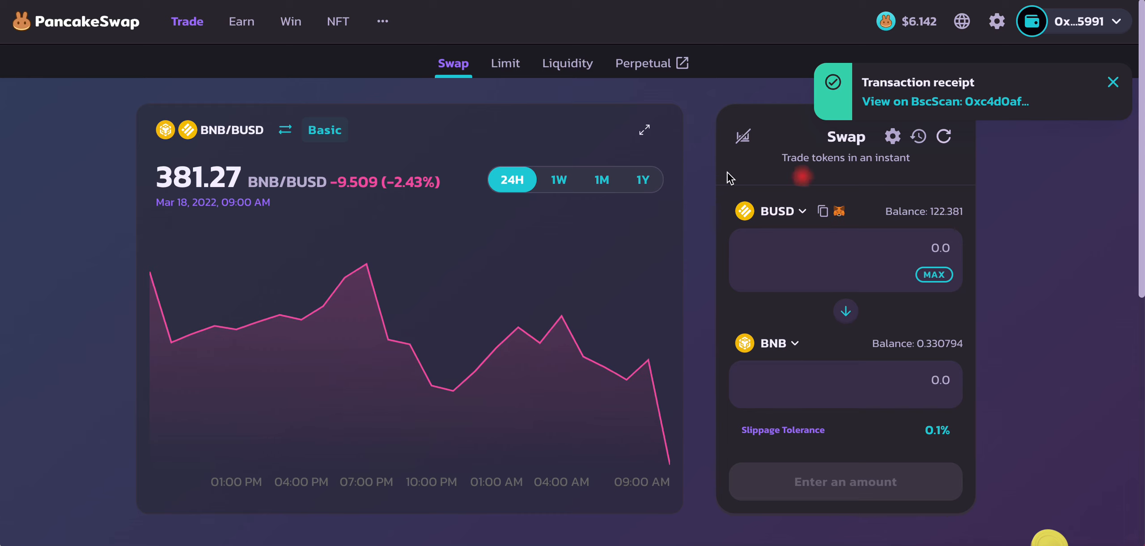
{"action": "mouse_move", "coordinate": [802, 366]}
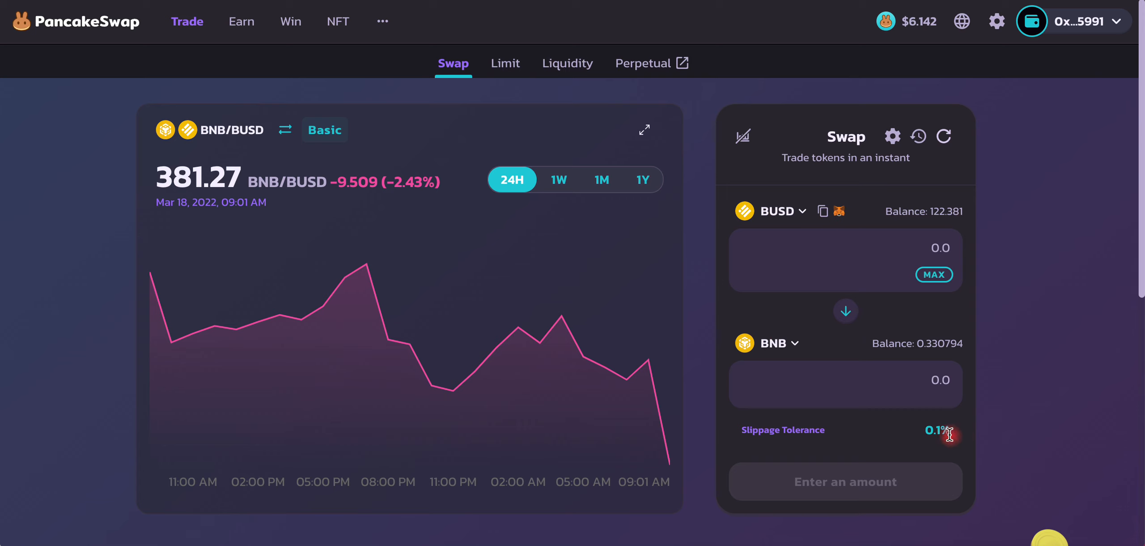
{"action": "mouse_move", "coordinate": [962, 431]}
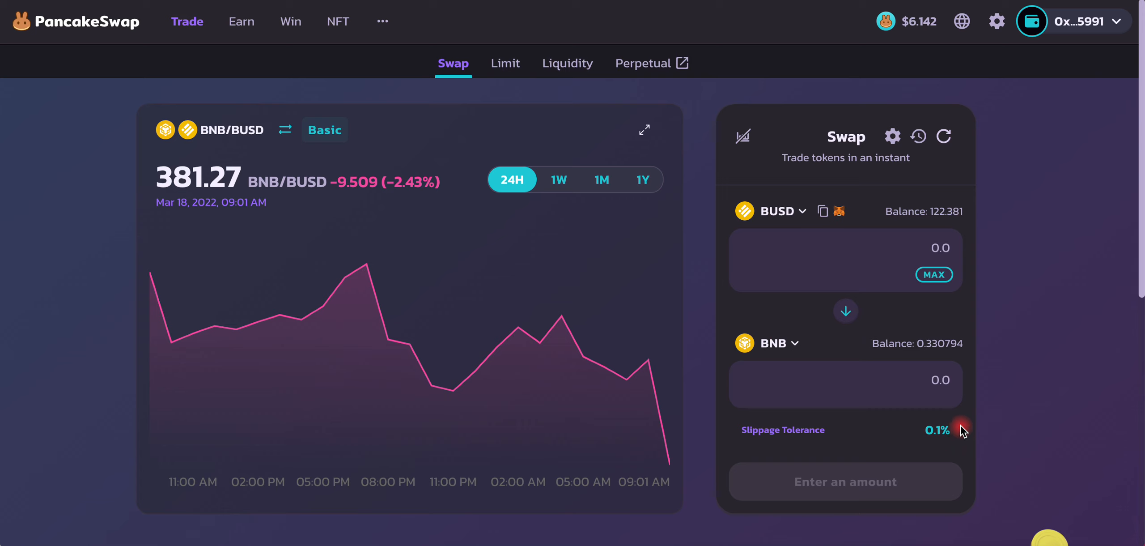
{"action": "mouse_move", "coordinate": [986, 221]}
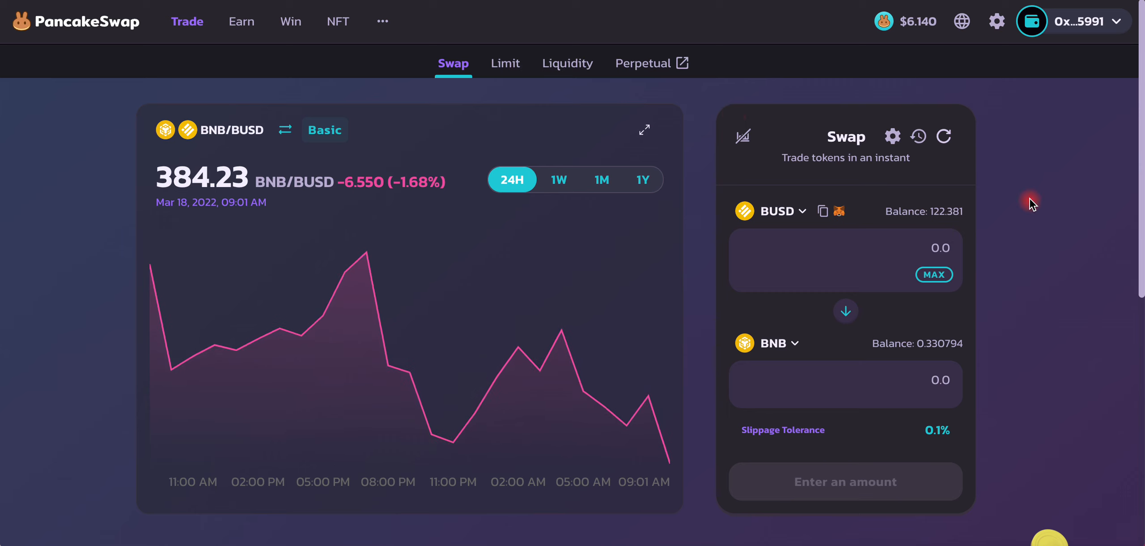
{"action": "mouse_move", "coordinate": [713, 133]}
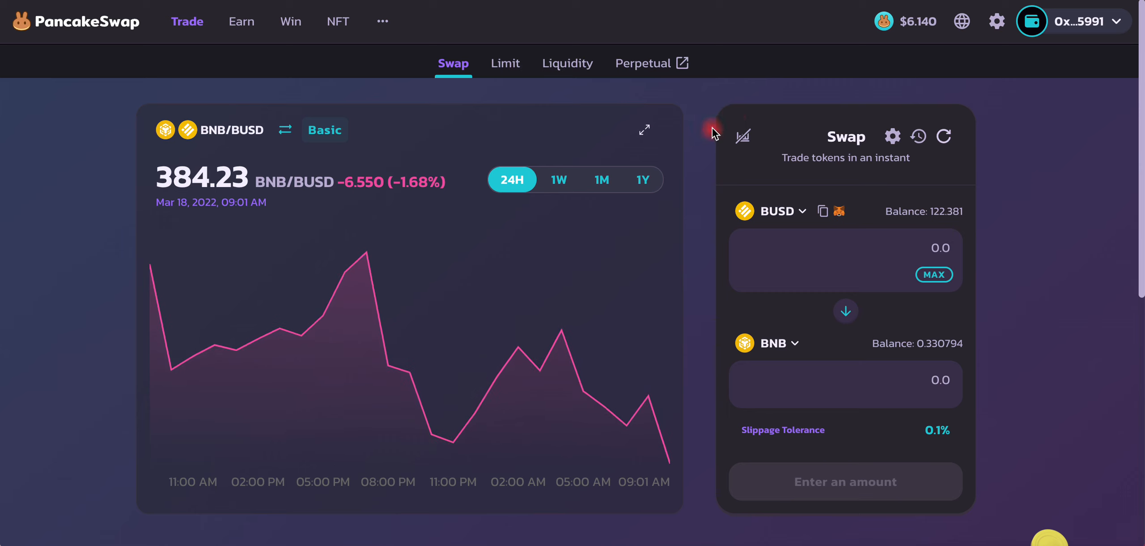
{"action": "mouse_move", "coordinate": [902, 300]}
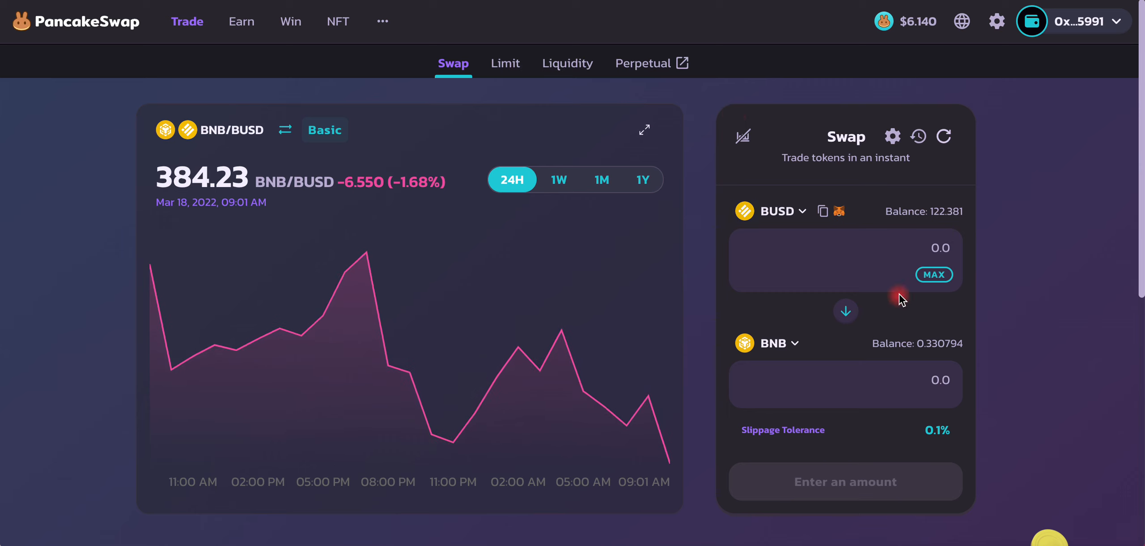
{"action": "mouse_move", "coordinate": [763, 357]}
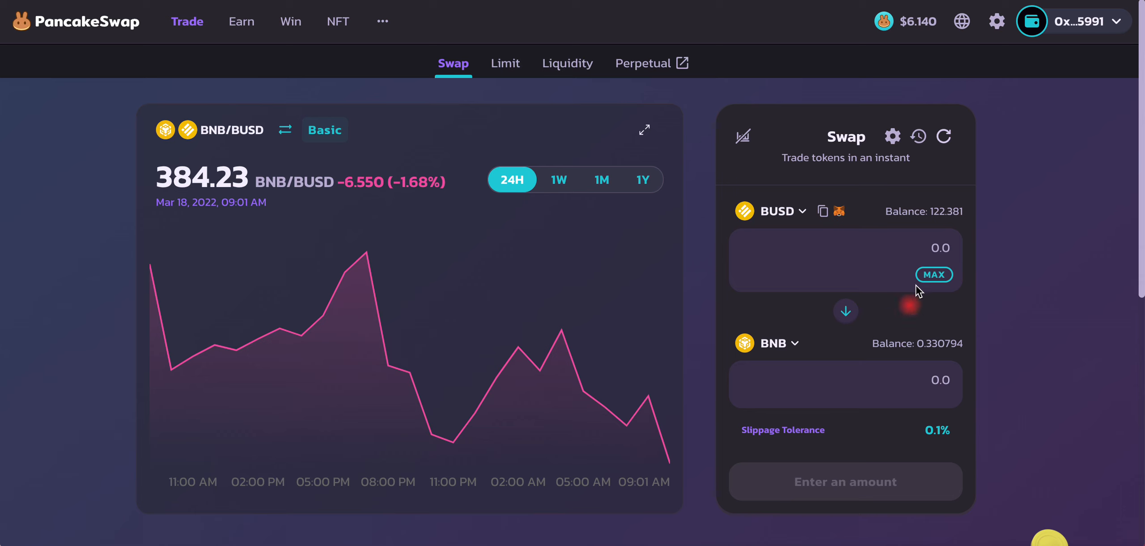
Step: Return to the dashboard and enter 0.015 BNB for Savings and 0.01 for Classics
{"action": "left_click", "coordinate": [933, 274]}
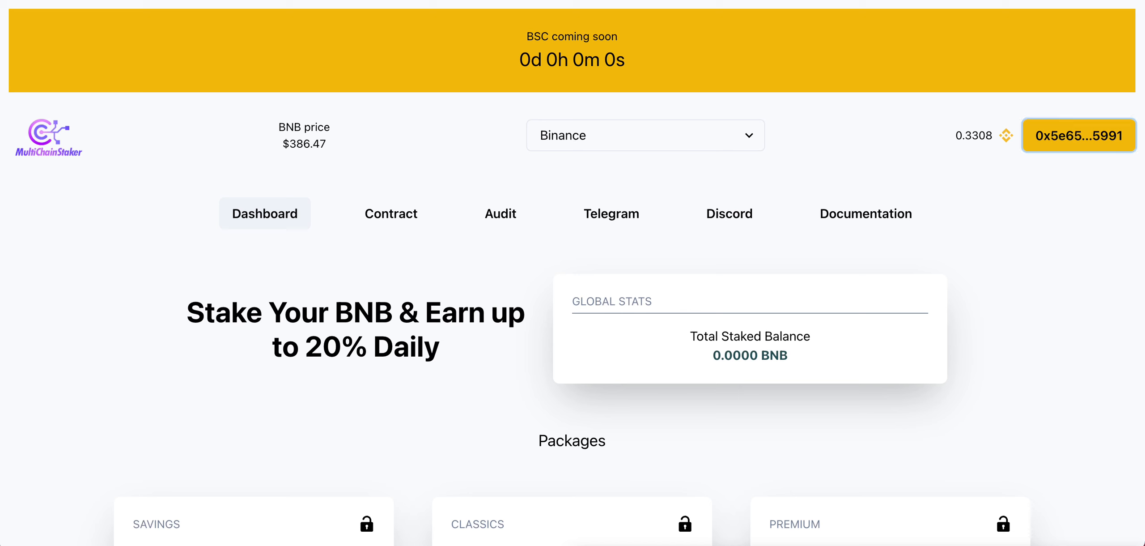
{"action": "mouse_move", "coordinate": [963, 285]}
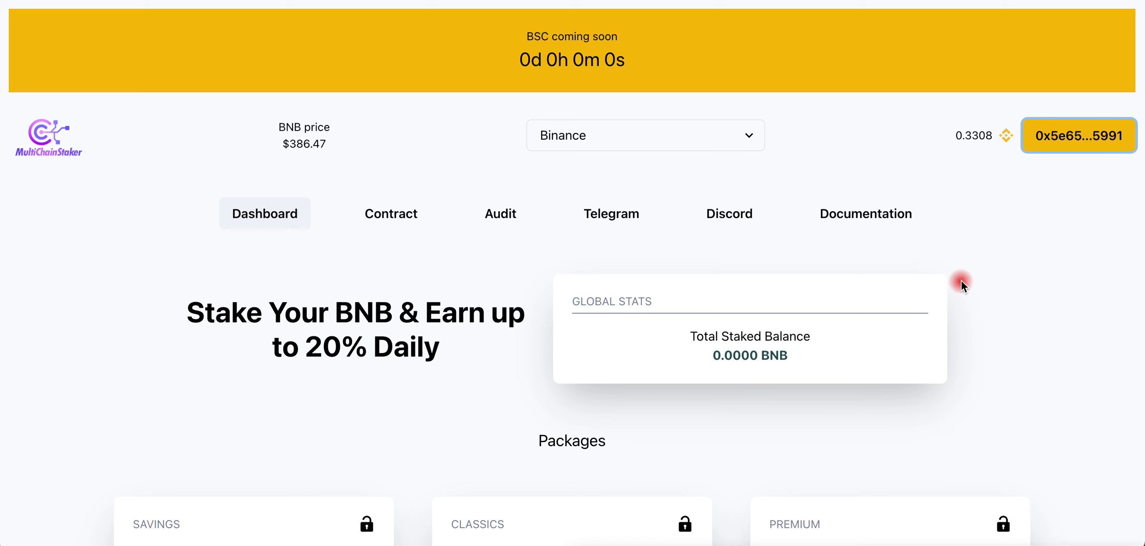
{"action": "scroll", "scroll_direction": "down", "scroll_amount": 3}
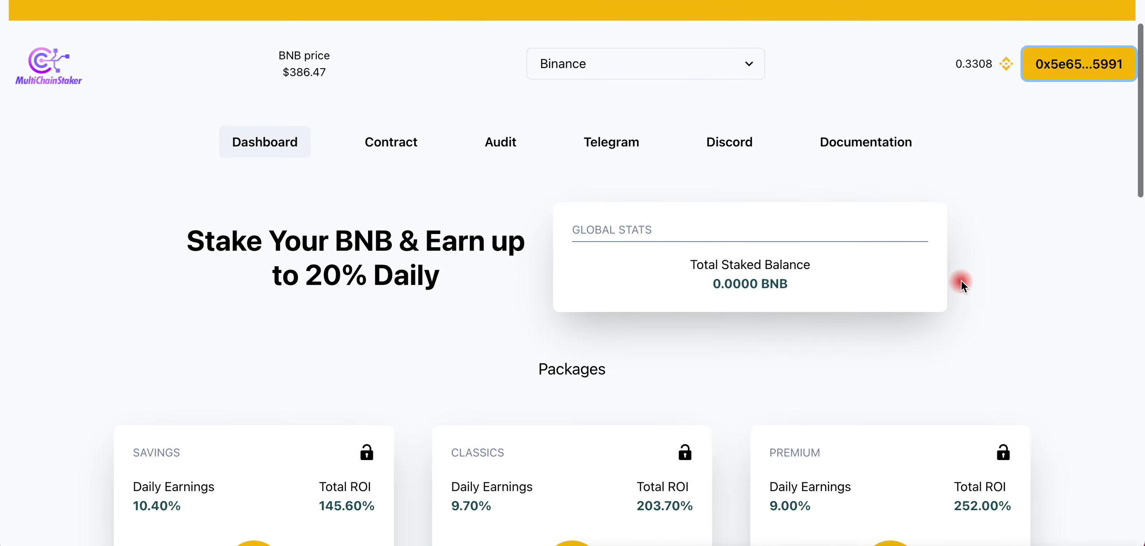
{"action": "scroll", "scroll_direction": "down", "scroll_amount": 3}
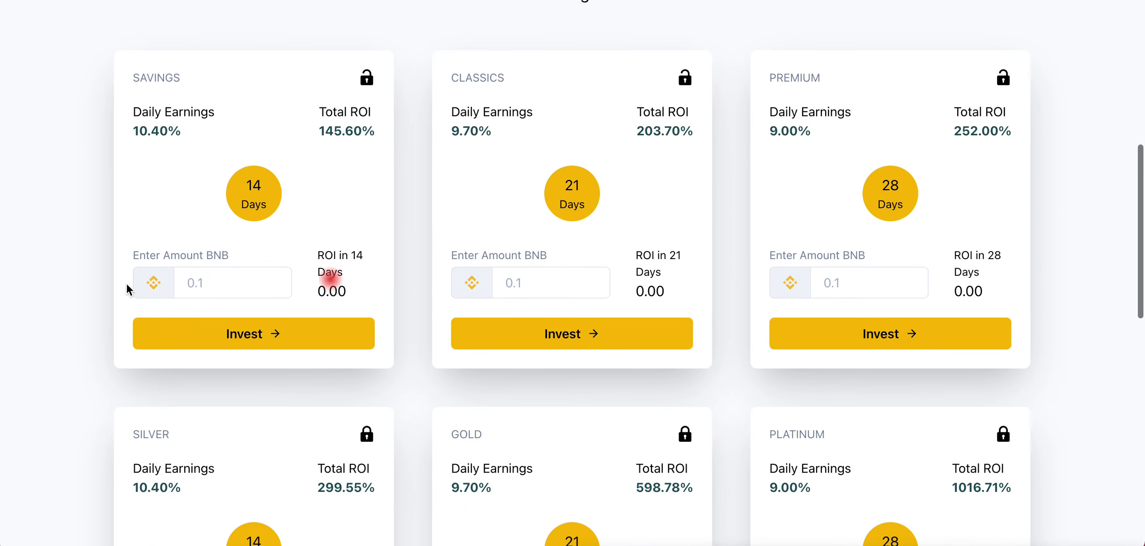
{"action": "left_click", "coordinate": [232, 282]}
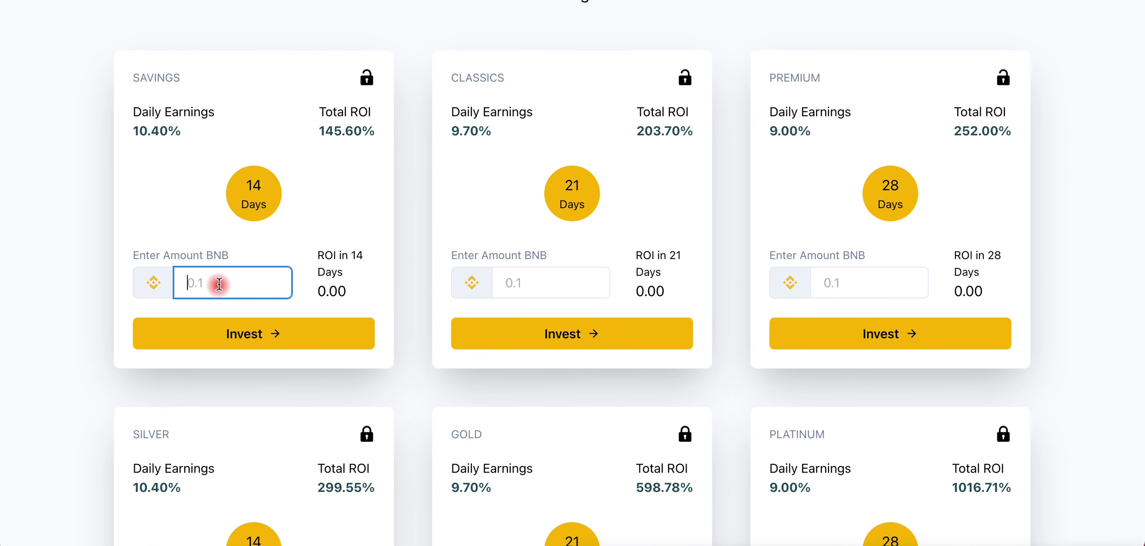
{"action": "scroll", "scroll_direction": "up", "scroll_amount": 3}
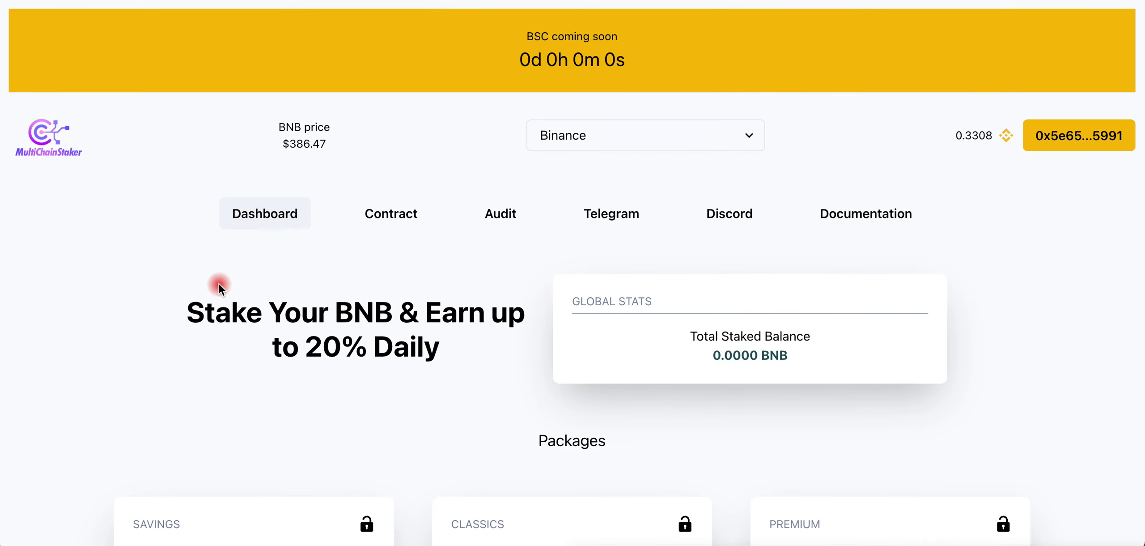
{"action": "scroll", "scroll_direction": "down", "scroll_amount": 3}
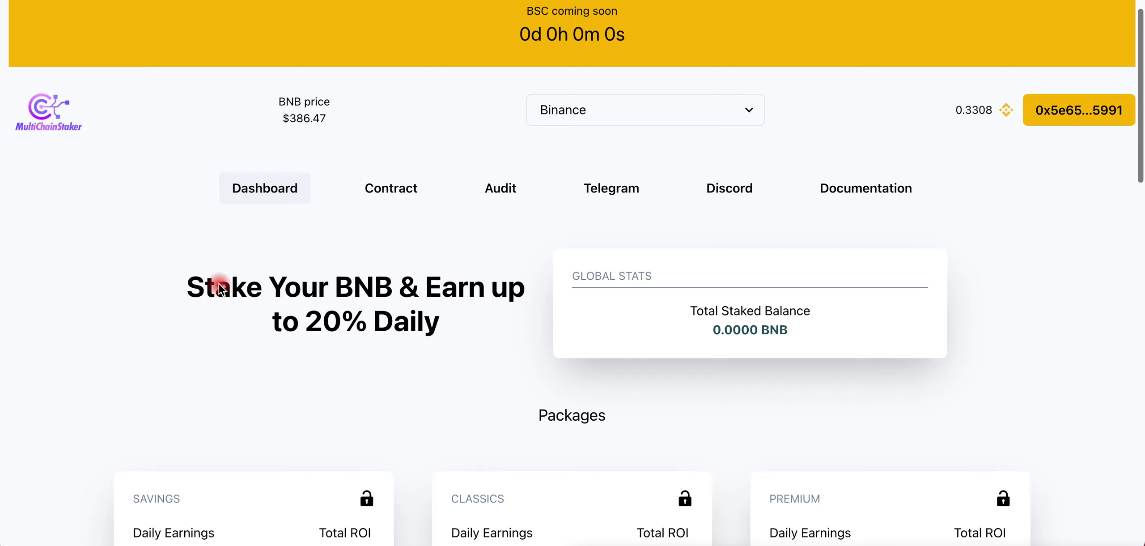
{"action": "scroll", "scroll_direction": "down", "scroll_amount": 3}
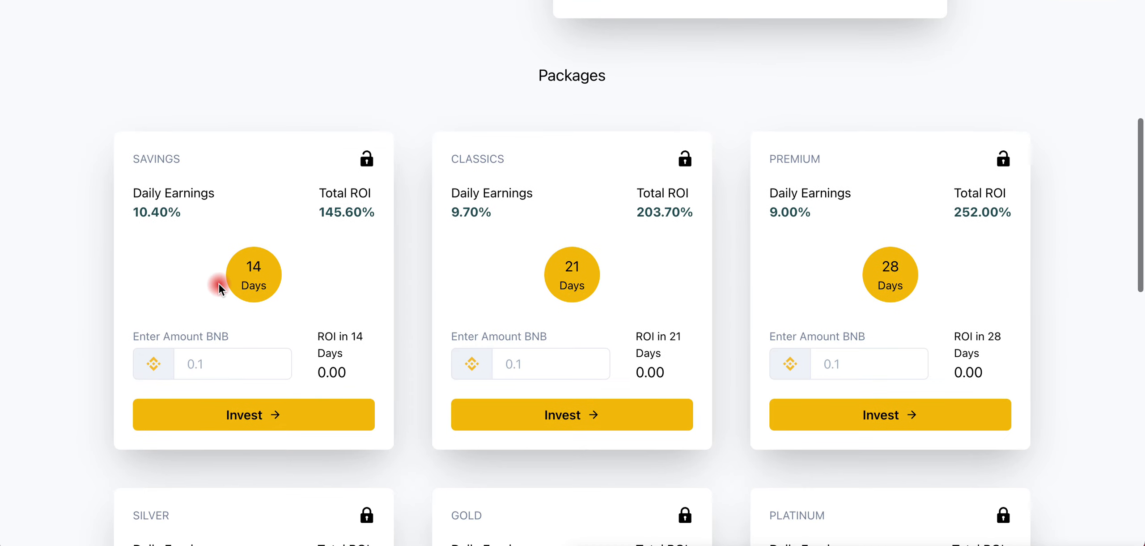
{"action": "left_click", "coordinate": [233, 363]}
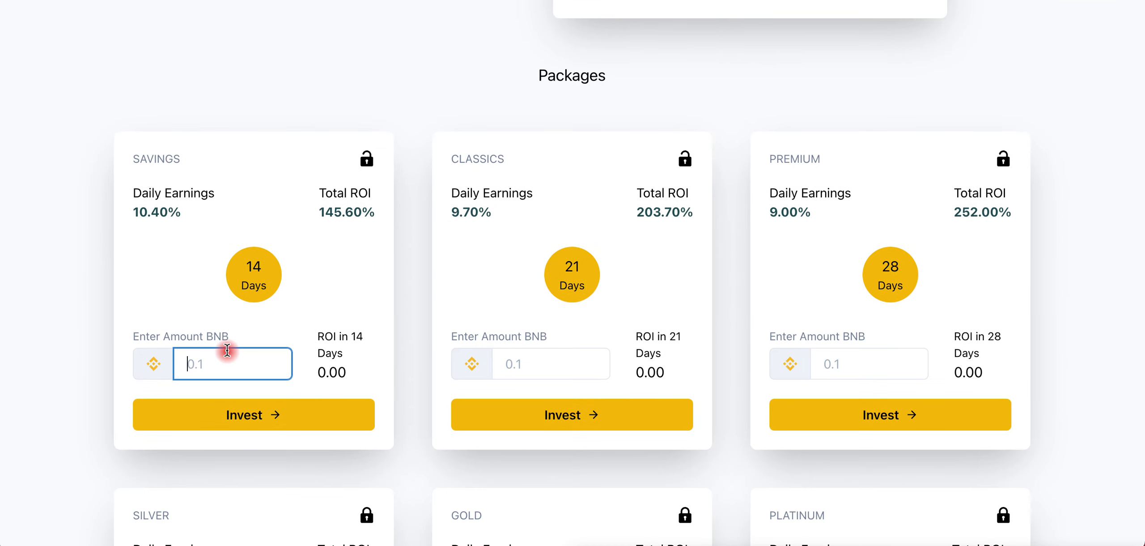
{"action": "type", "text": "0.1"}
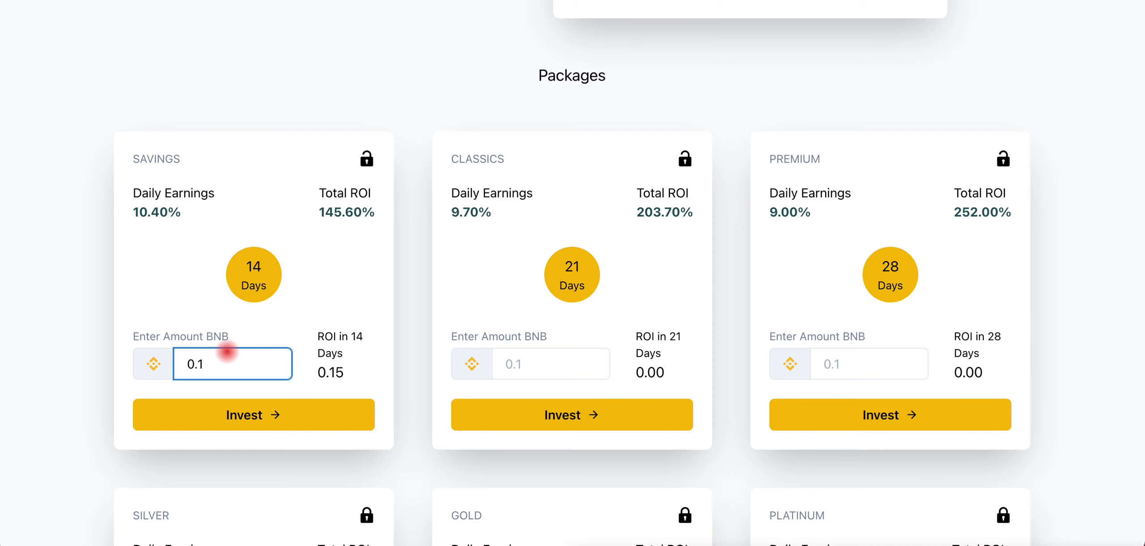
{"action": "type", "text": "0.015"}
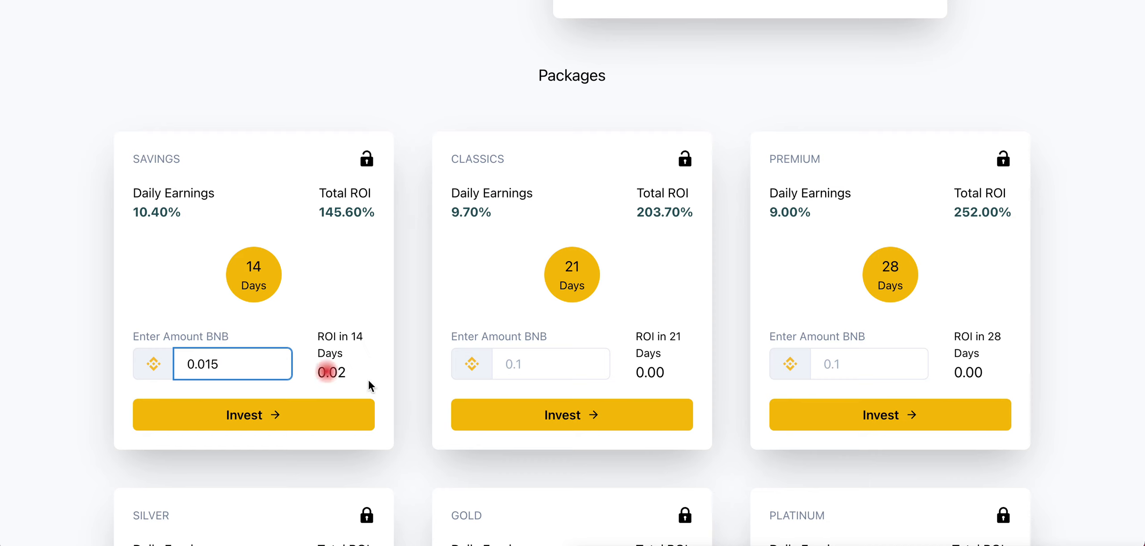
{"action": "left_click", "coordinate": [552, 364]}
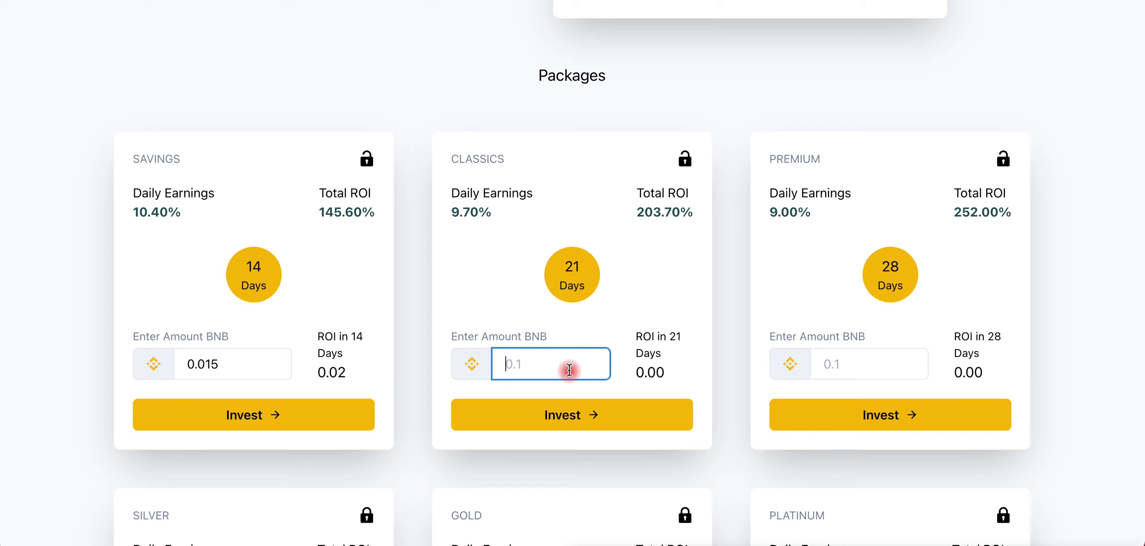
{"action": "type", "text": "0.01"}
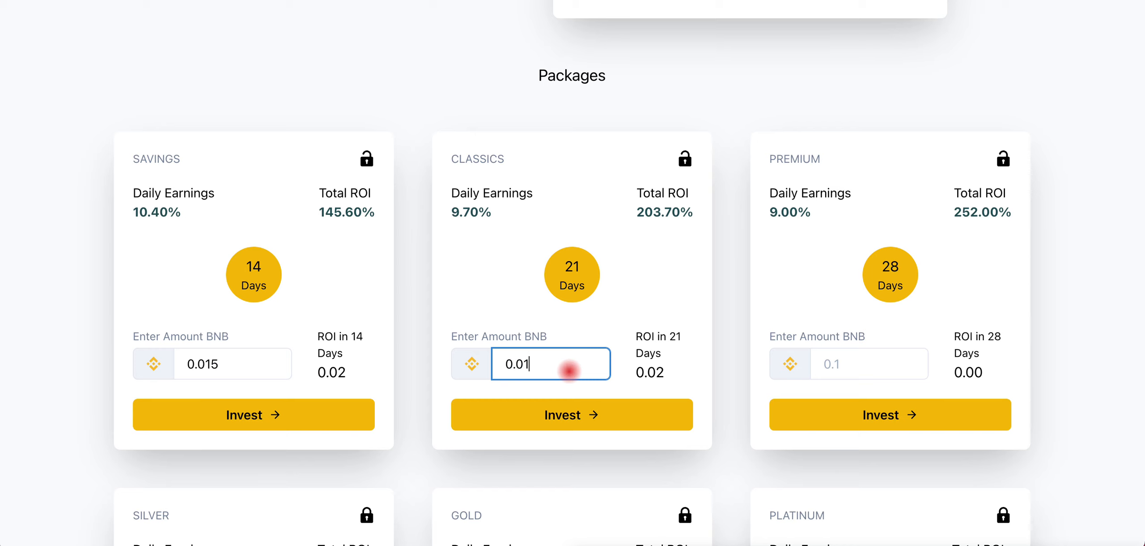
Step: Invest the entered BNB and confirm through the Binance network dialog
{"action": "left_click", "coordinate": [253, 415]}
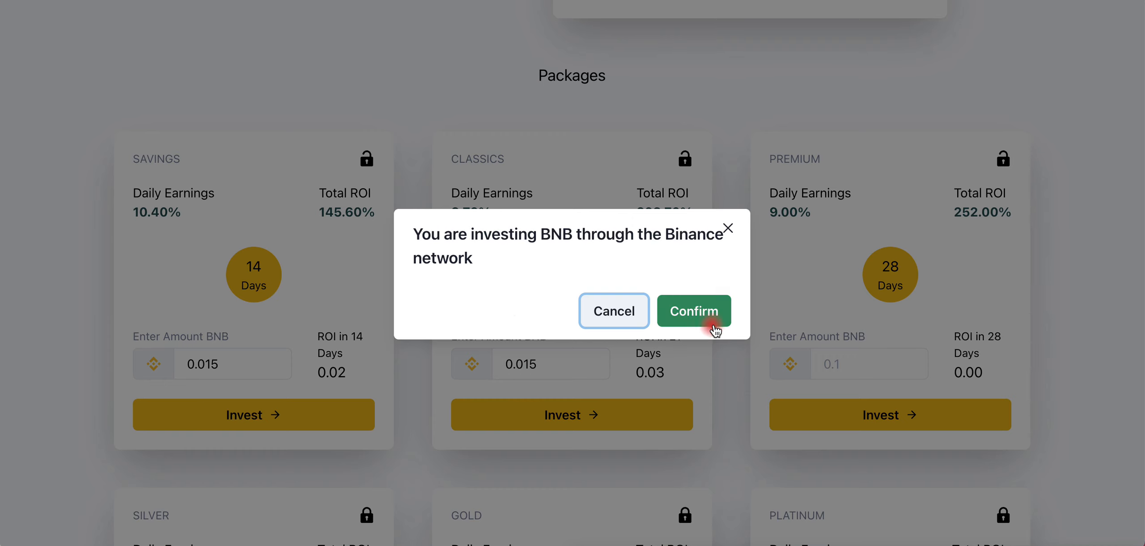
{"action": "left_click", "coordinate": [694, 311]}
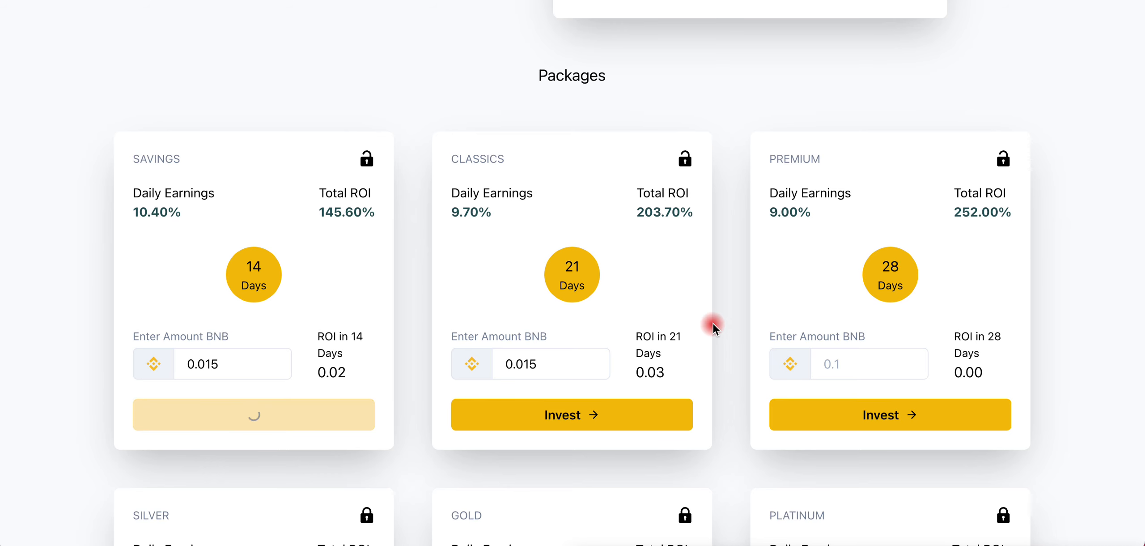
{"action": "left_click", "coordinate": [253, 415]}
{"action": "type", "text": "0.15"}
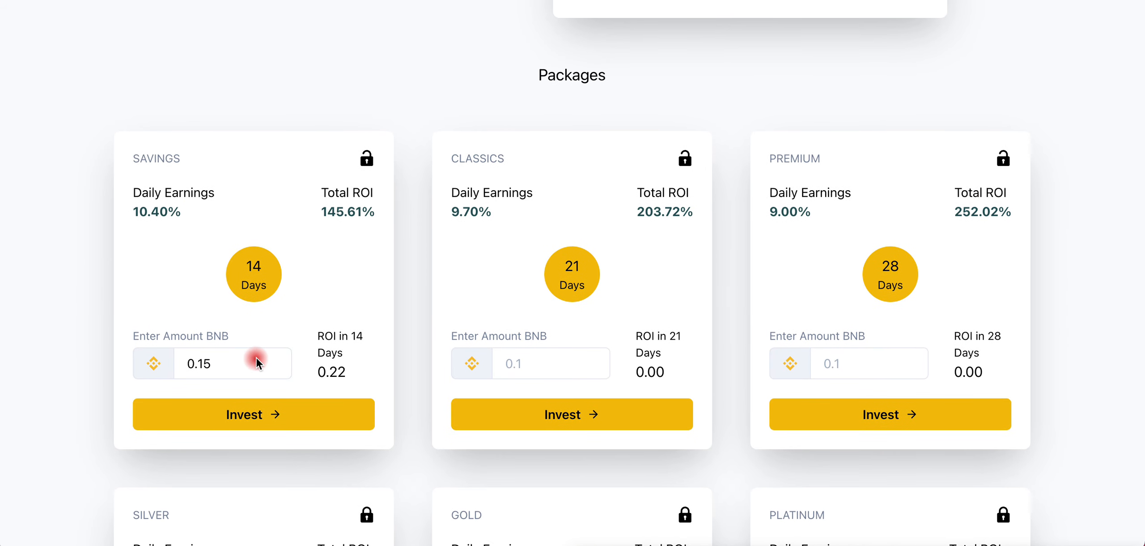
{"action": "mouse_move", "coordinate": [220, 226]}
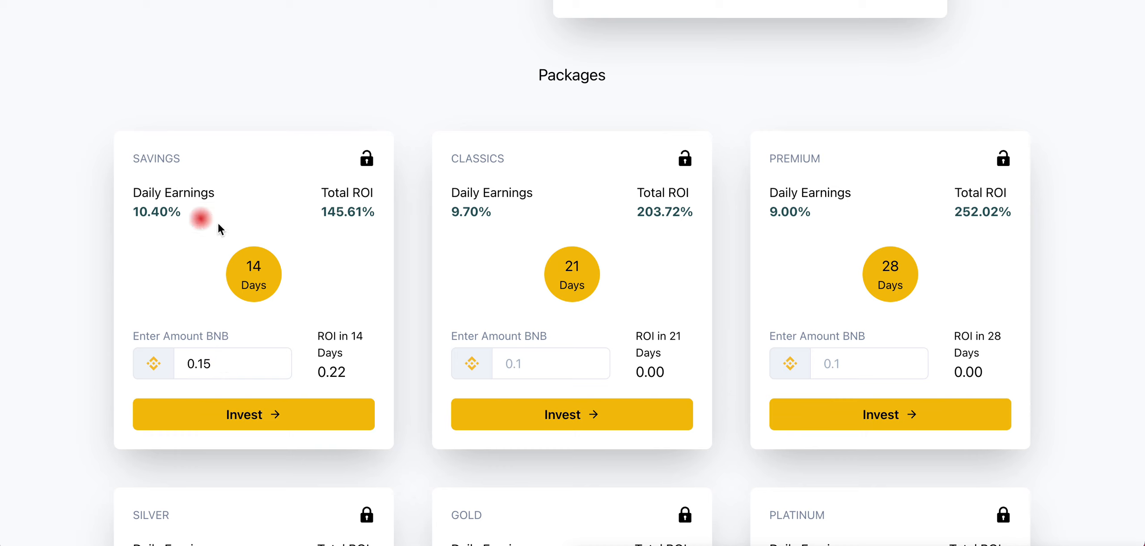
Step: Invest 0.15 BNB in Savings and approve the ~0.152 BNB wallet transaction
{"action": "left_click", "coordinate": [233, 363]}
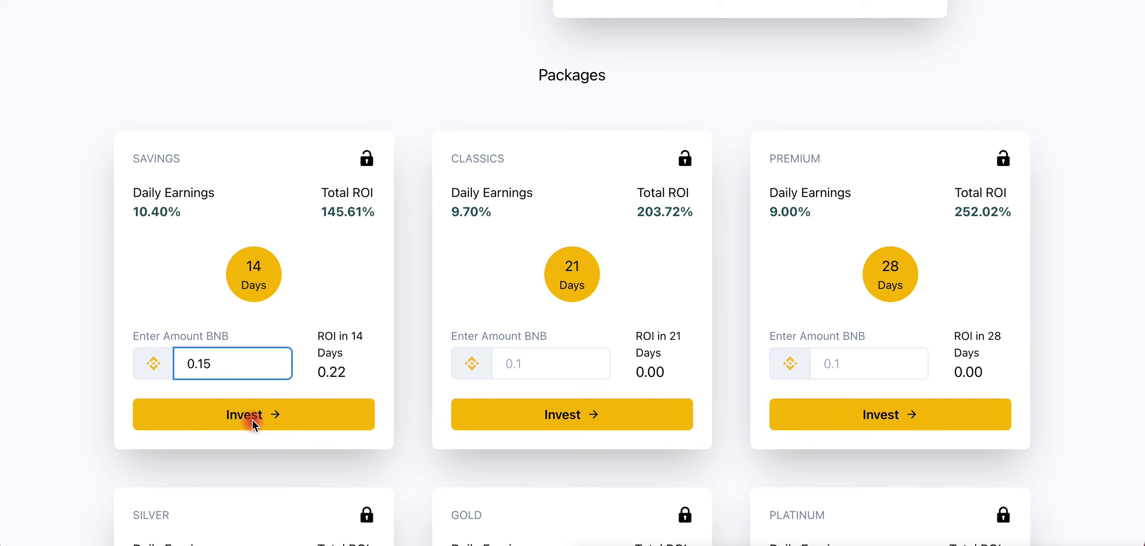
{"action": "left_click", "coordinate": [252, 414]}
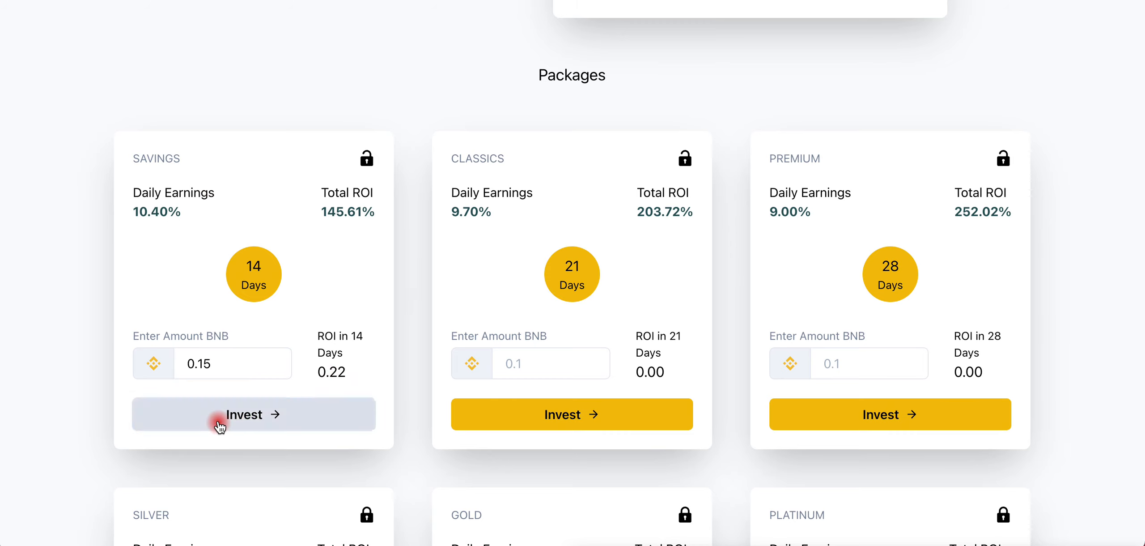
{"action": "left_click", "coordinate": [253, 415]}
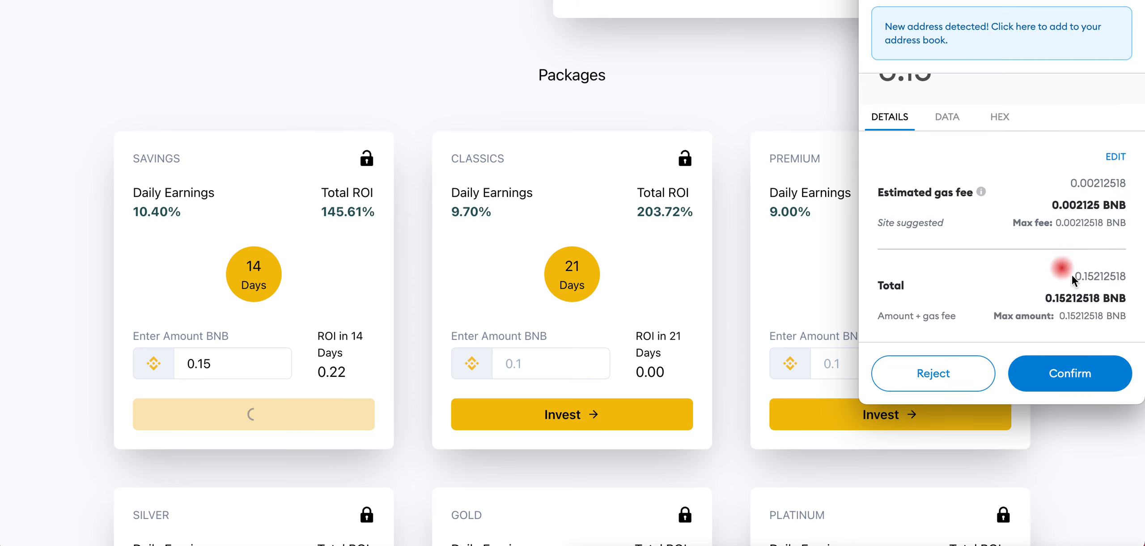
{"action": "left_click", "coordinate": [1070, 373]}
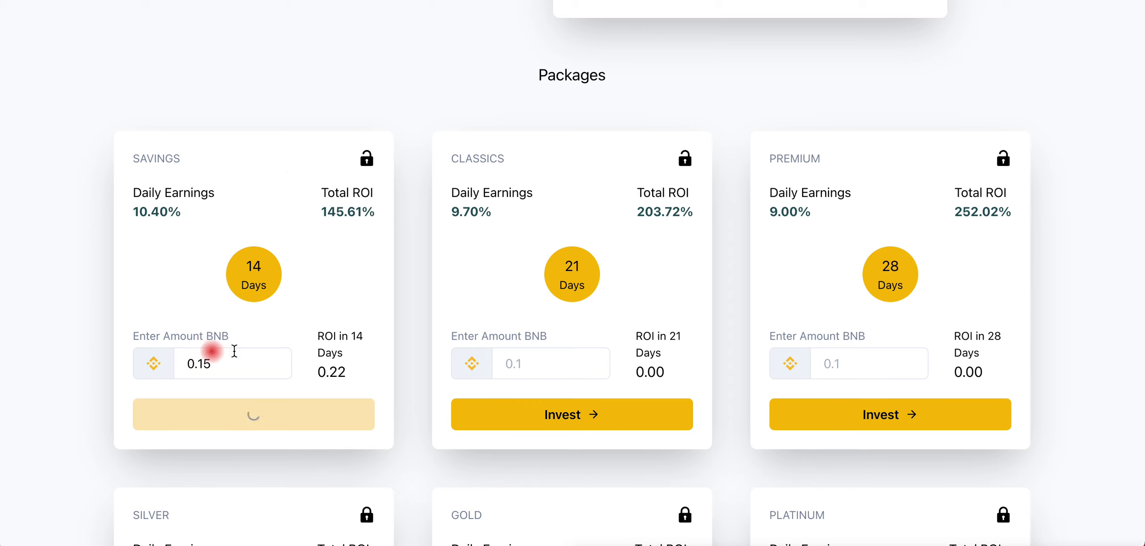
{"action": "mouse_move", "coordinate": [194, 182]}
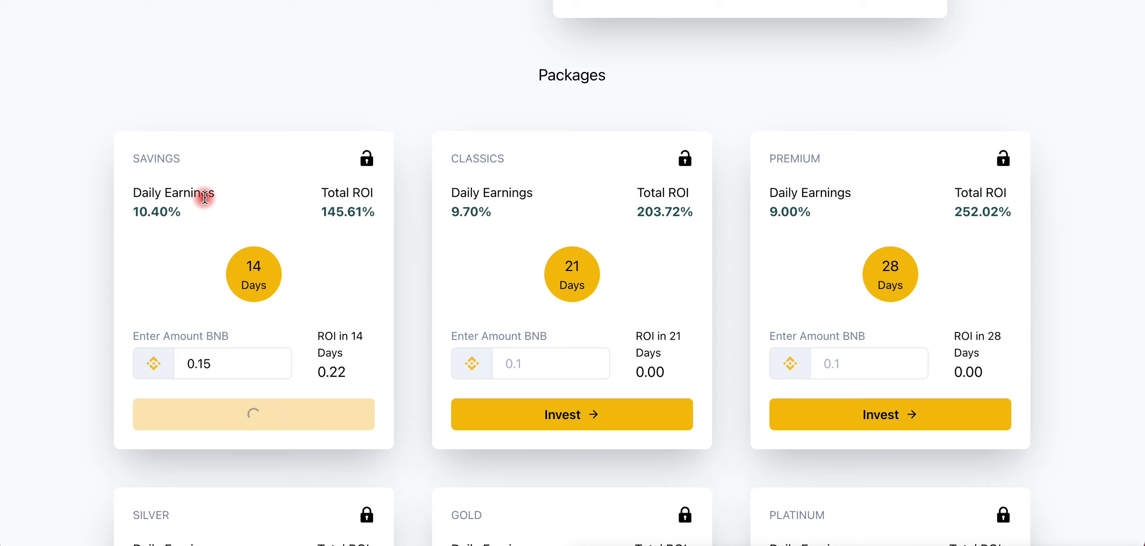
Step: Enter 0.15 BNB for the Classics package, projecting 0.31 ROI over 21 days
{"action": "scroll", "scroll_direction": "down", "scroll_amount": 3}
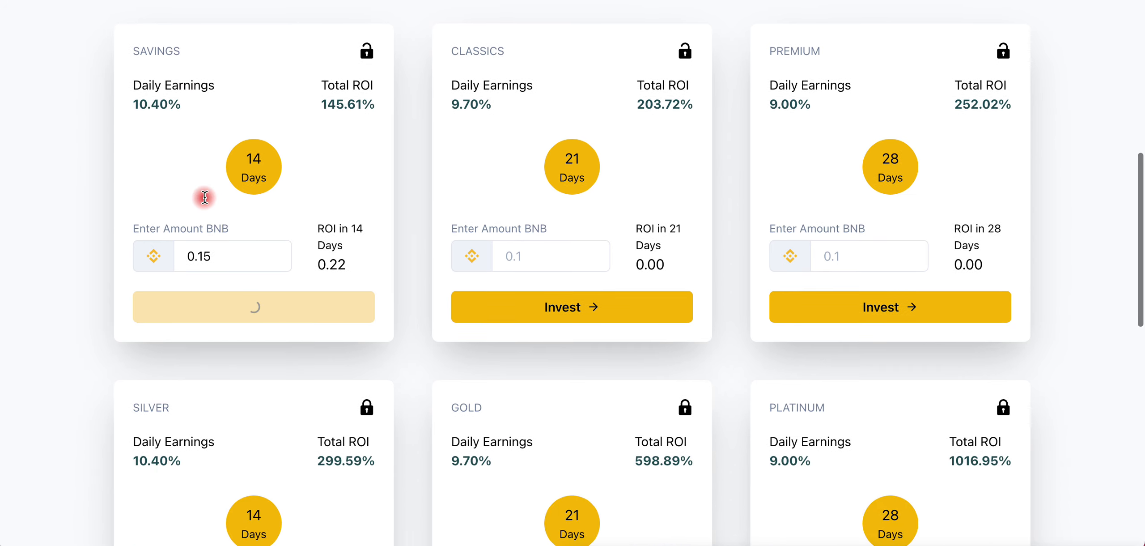
{"action": "left_click", "coordinate": [253, 306]}
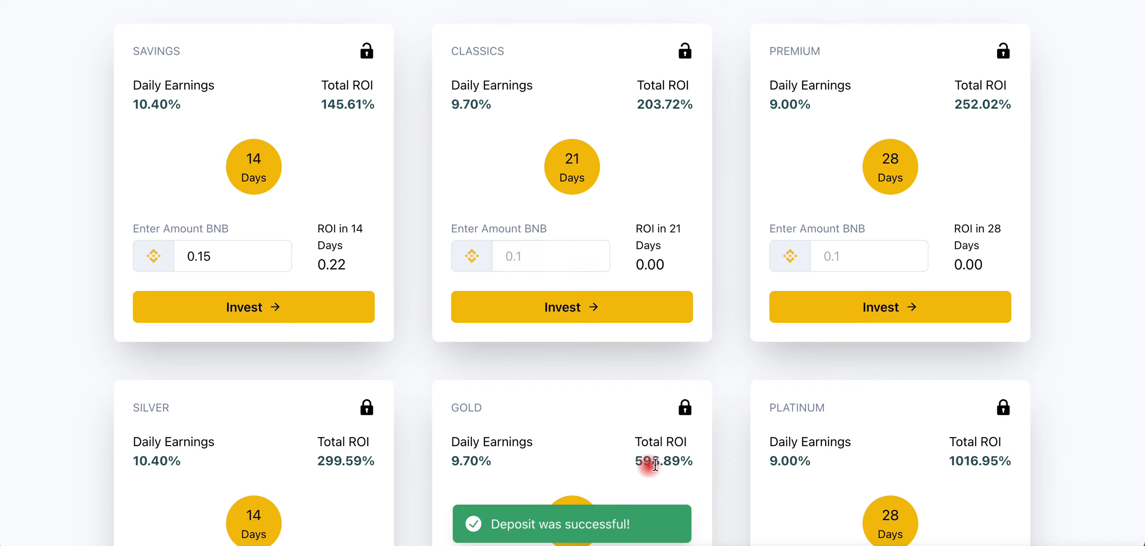
{"action": "left_click", "coordinate": [552, 256]}
{"action": "type", "text": "0.15"}
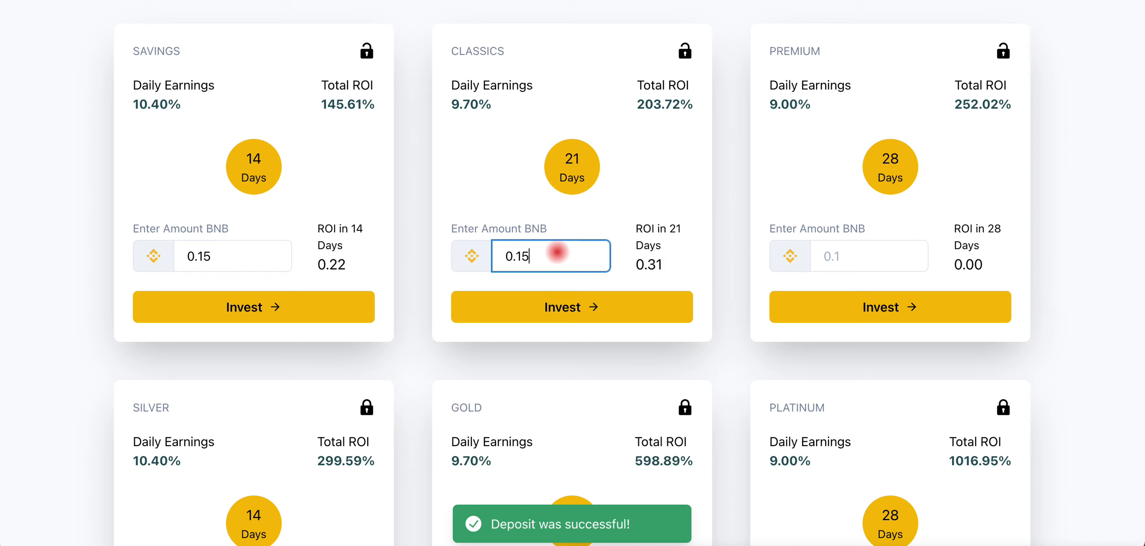
{"action": "mouse_move", "coordinate": [673, 196]}
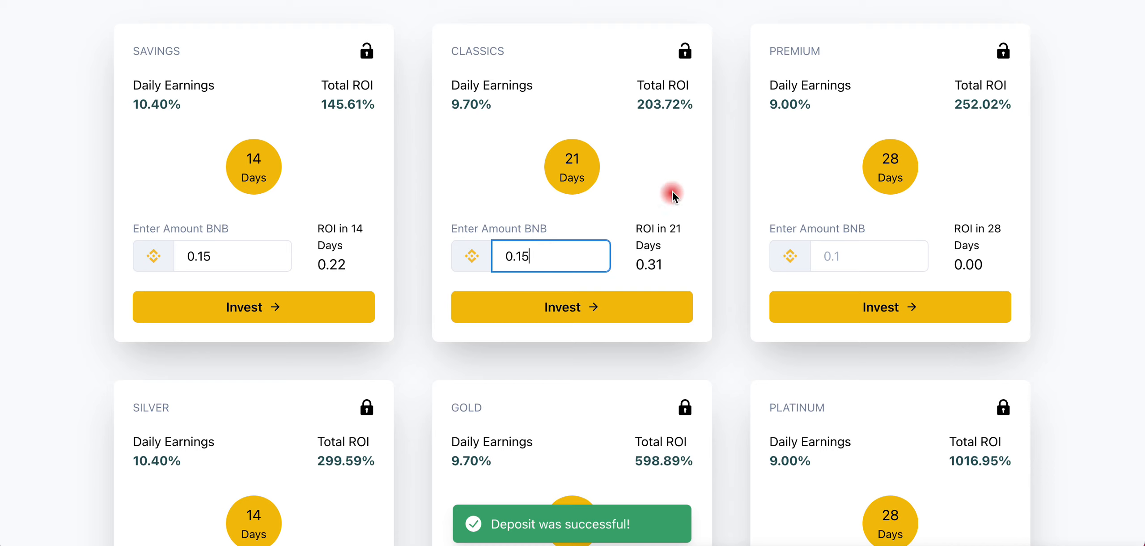
{"action": "mouse_move", "coordinate": [721, 269]}
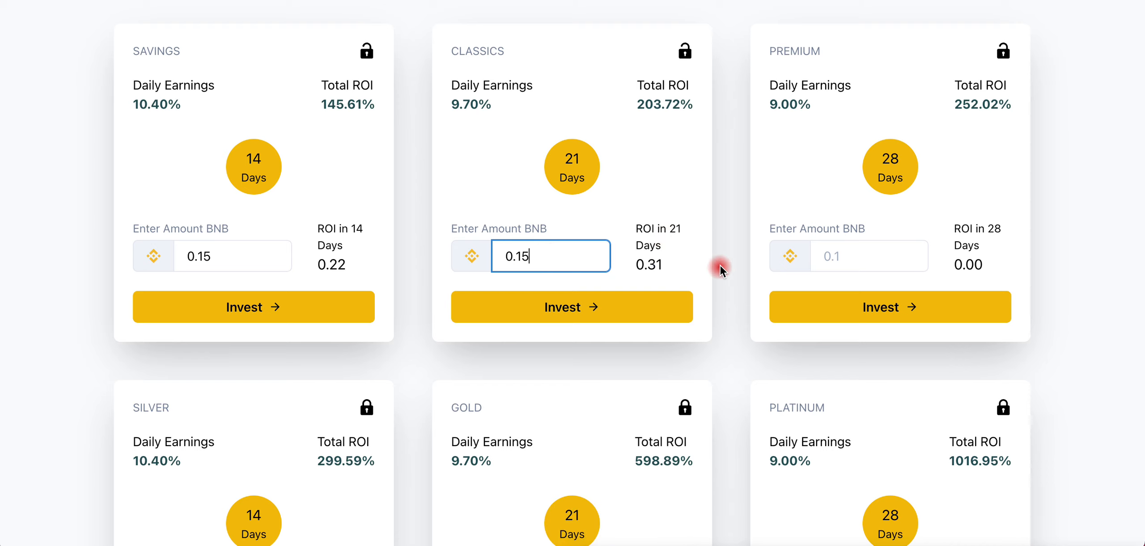
Step: Invest 0.15 BNB in Classics, confirming the Binance network dialog and wallet transaction
{"action": "left_click", "coordinate": [572, 306]}
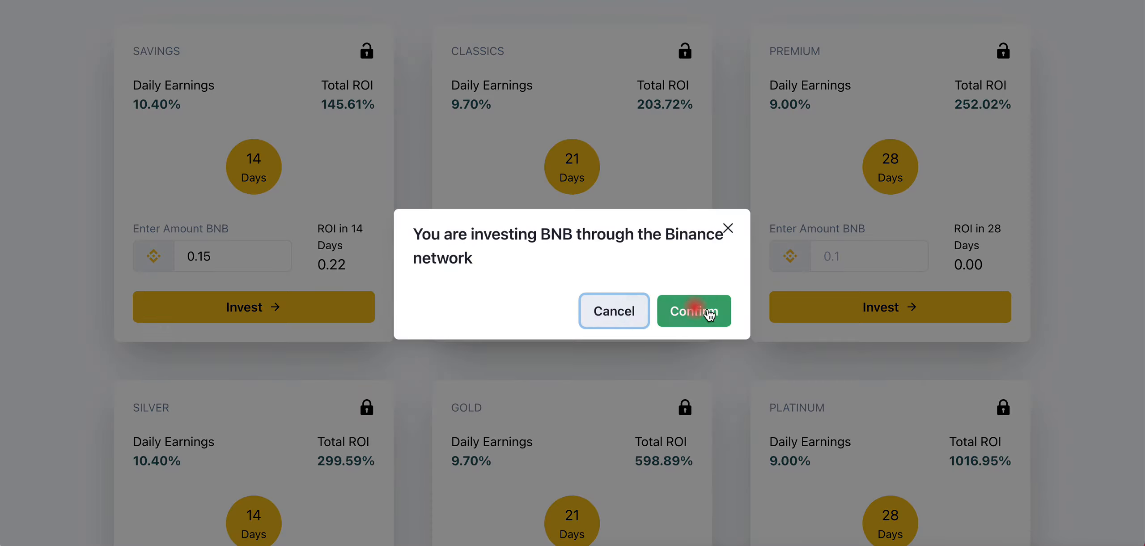
{"action": "left_click", "coordinate": [694, 311]}
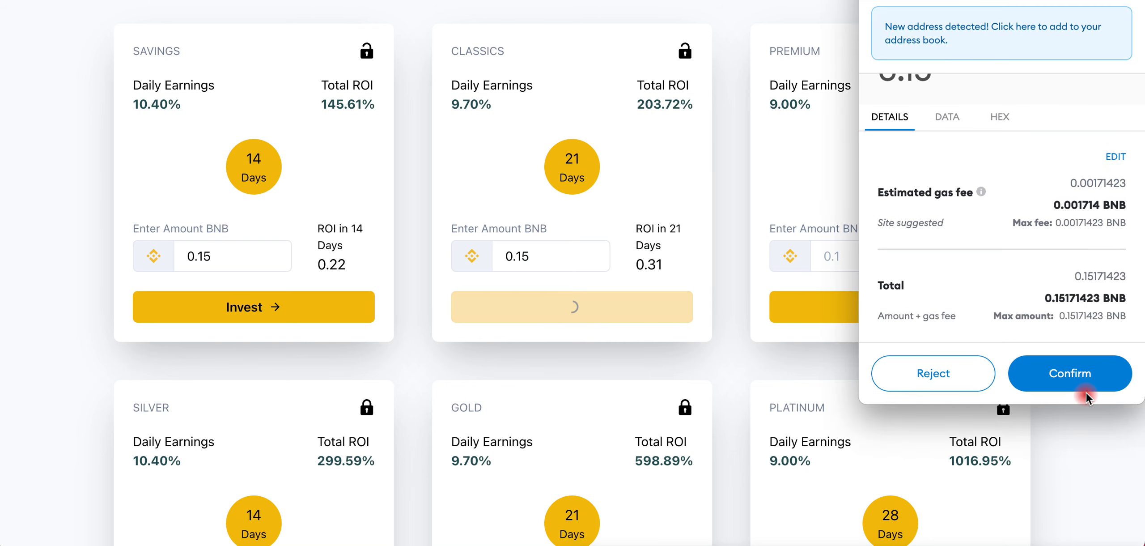
{"action": "left_click", "coordinate": [1069, 373]}
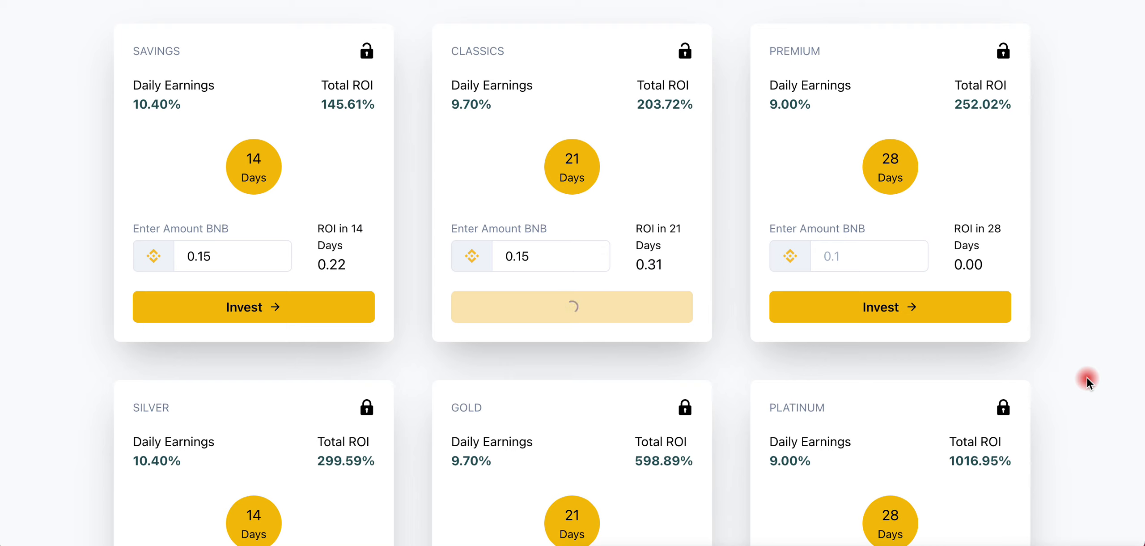
{"action": "scroll", "scroll_direction": "down", "scroll_amount": 3}
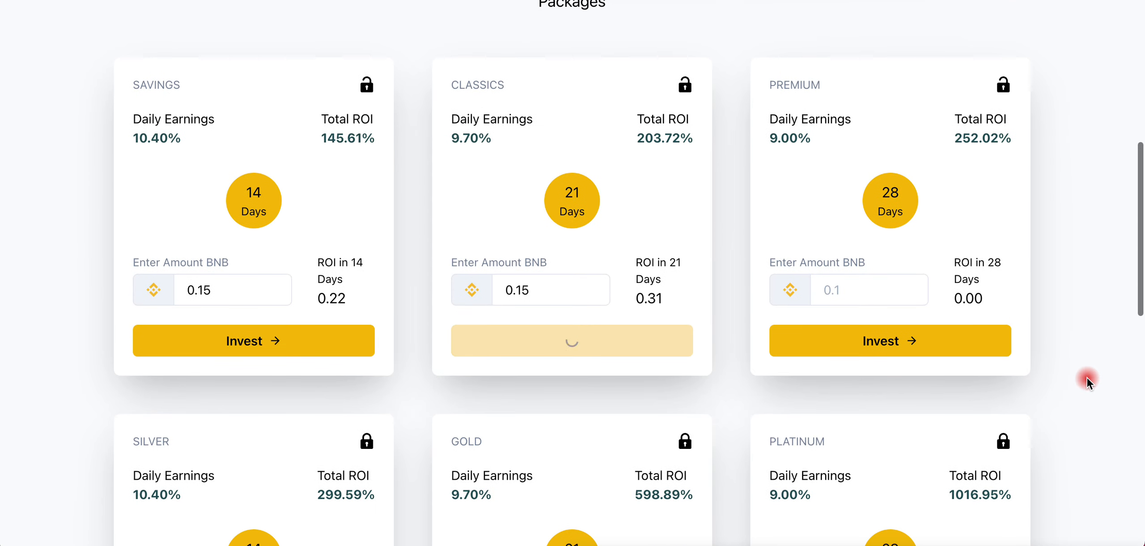
{"action": "mouse_move", "coordinate": [404, 376]}
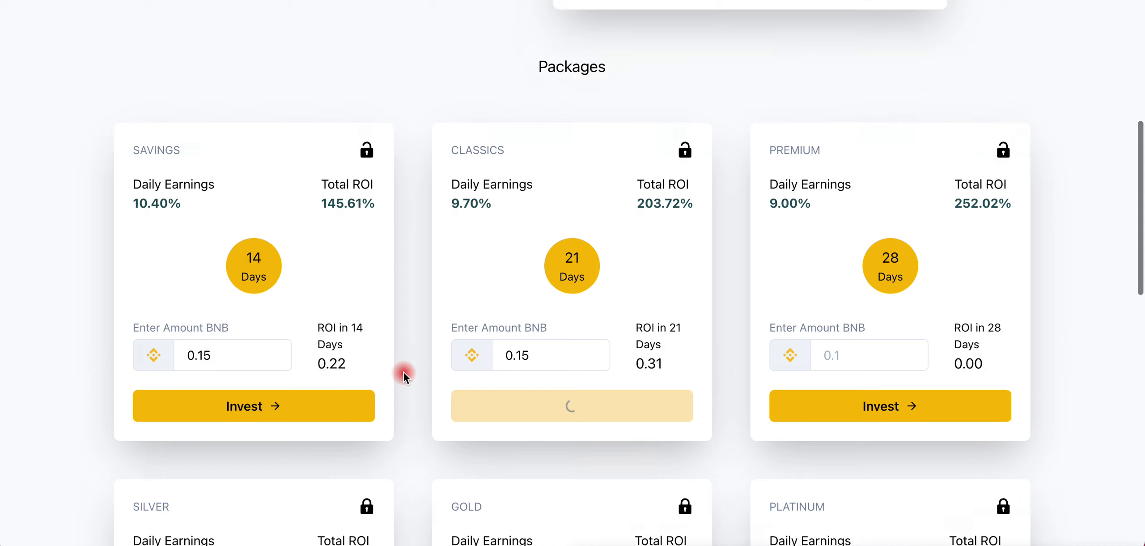
Step: Scroll to the Earnings section showing 0.3 BNB staked across both packages
{"action": "scroll", "scroll_direction": "up", "scroll_amount": 3}
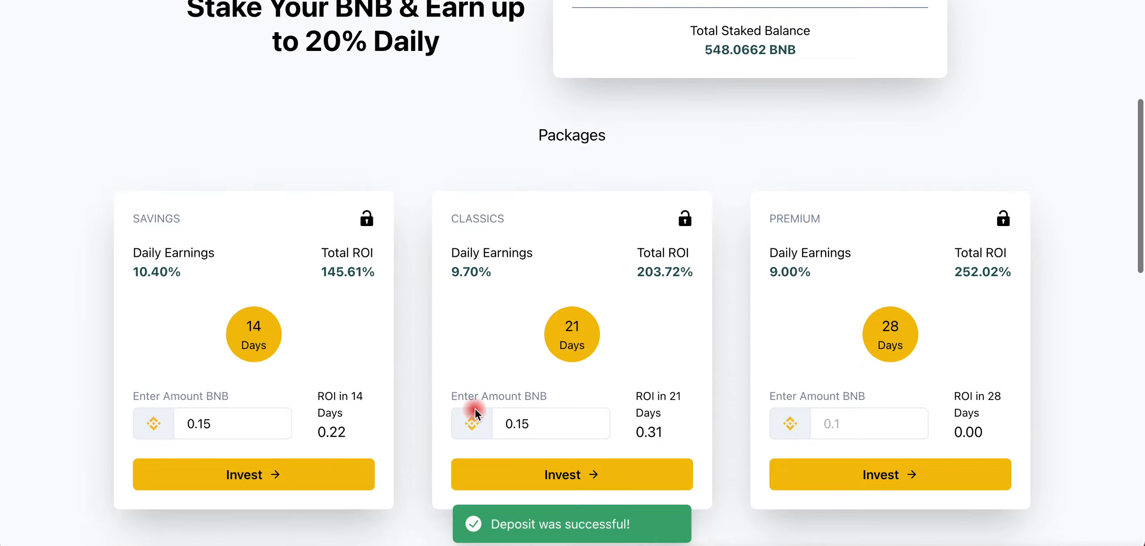
{"action": "scroll", "scroll_direction": "down", "scroll_amount": 3}
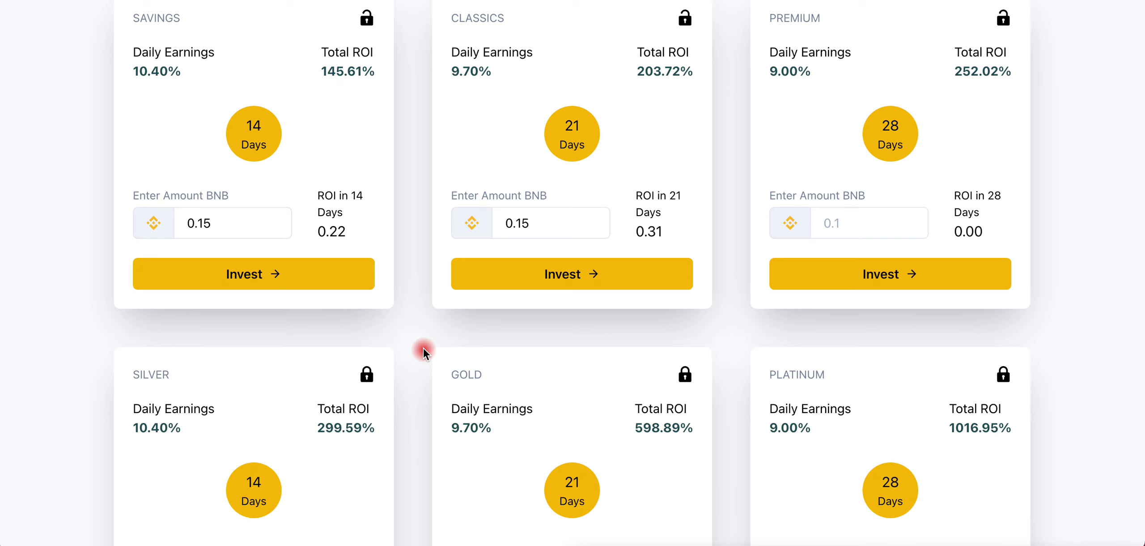
{"action": "scroll", "scroll_direction": "down", "scroll_amount": 3}
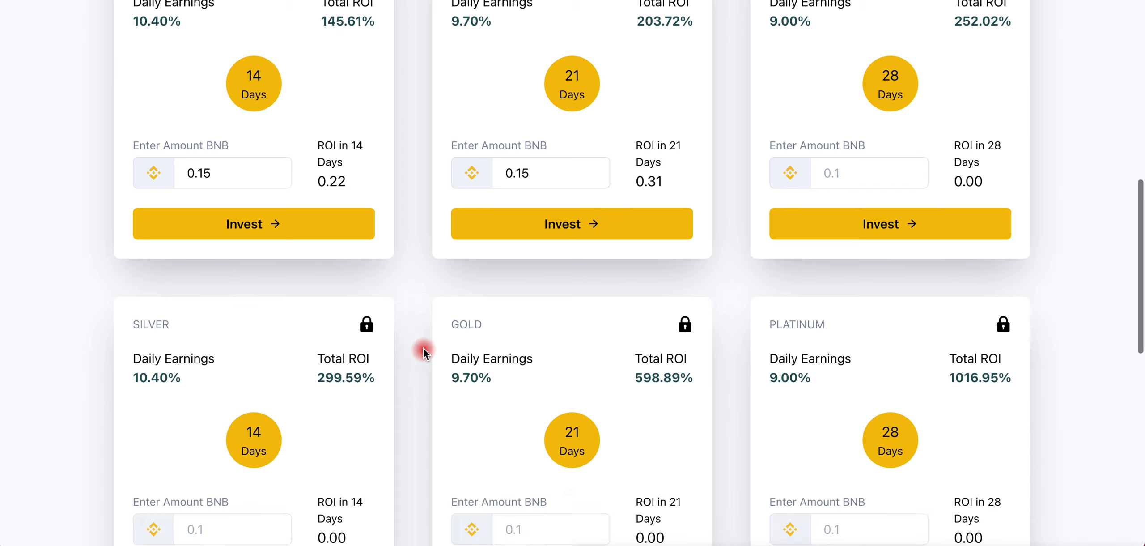
{"action": "scroll", "scroll_direction": "down", "scroll_amount": 3}
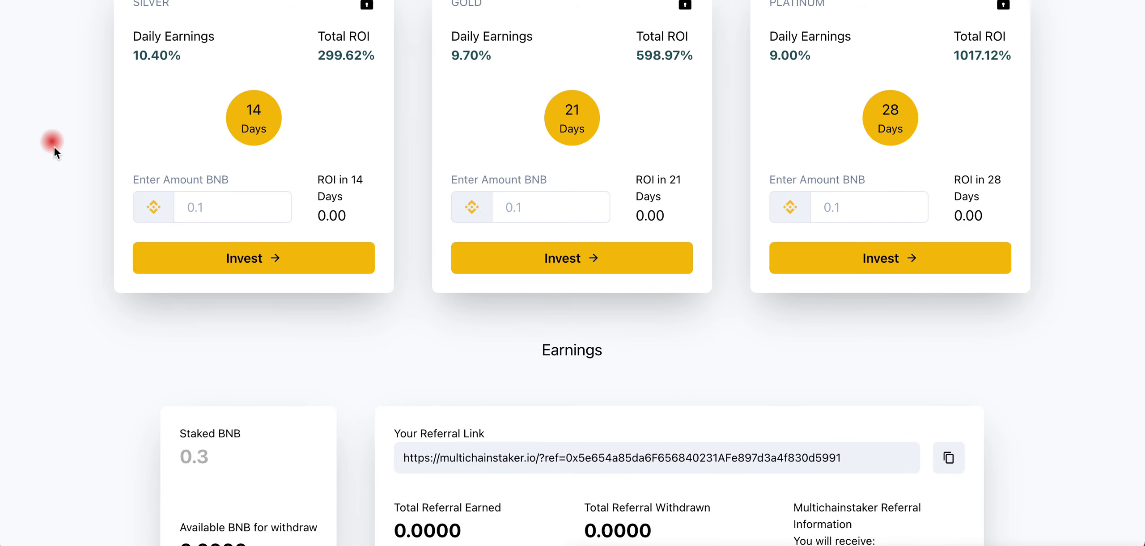
{"action": "scroll", "scroll_direction": "down", "scroll_amount": 3}
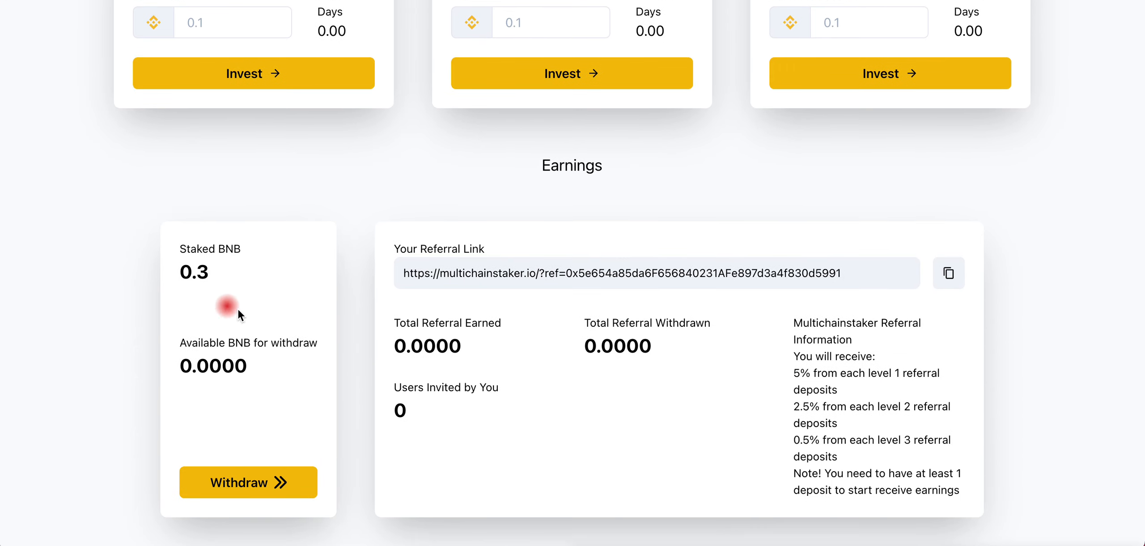
{"action": "mouse_move", "coordinate": [201, 278]}
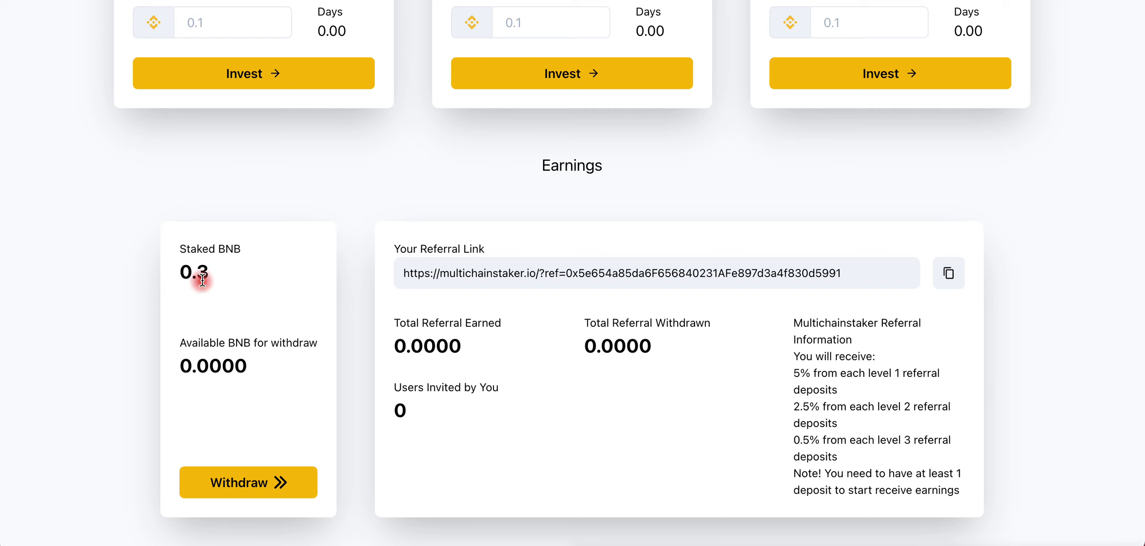
{"action": "mouse_move", "coordinate": [285, 392]}
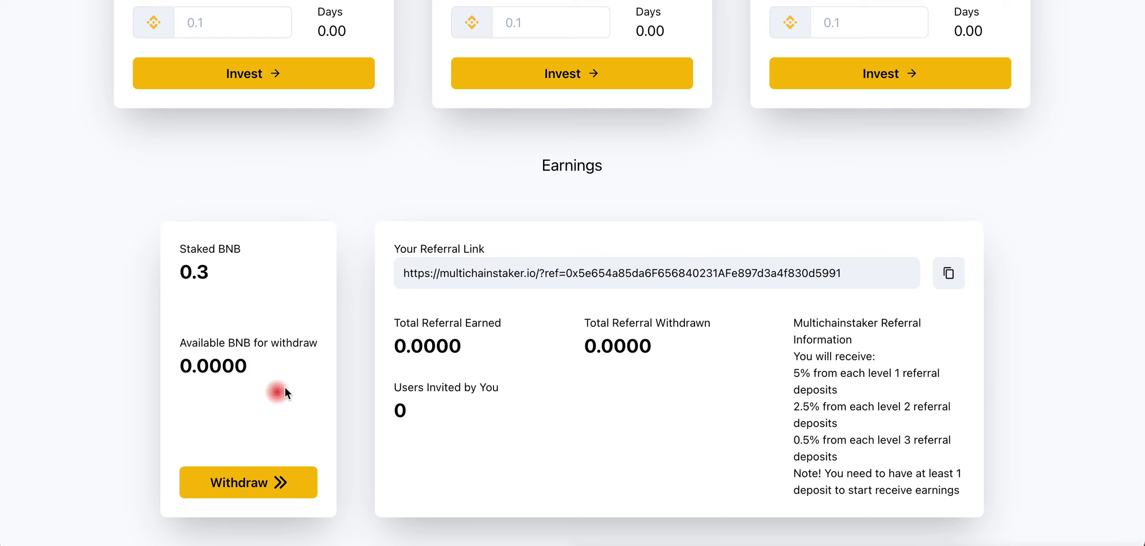
{"action": "mouse_move", "coordinate": [289, 386]}
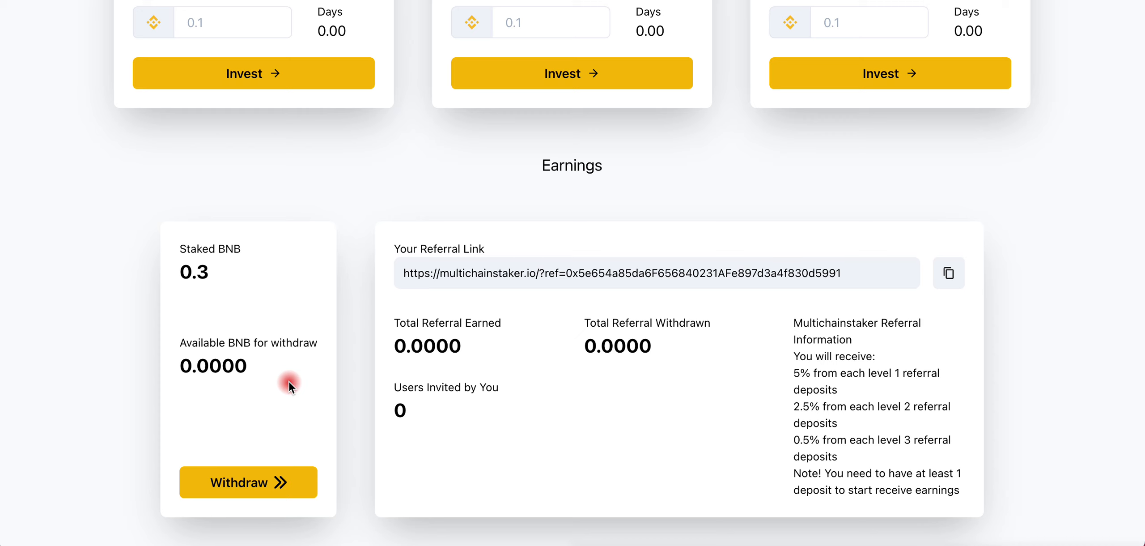
{"action": "scroll", "scroll_direction": "up", "scroll_amount": 3}
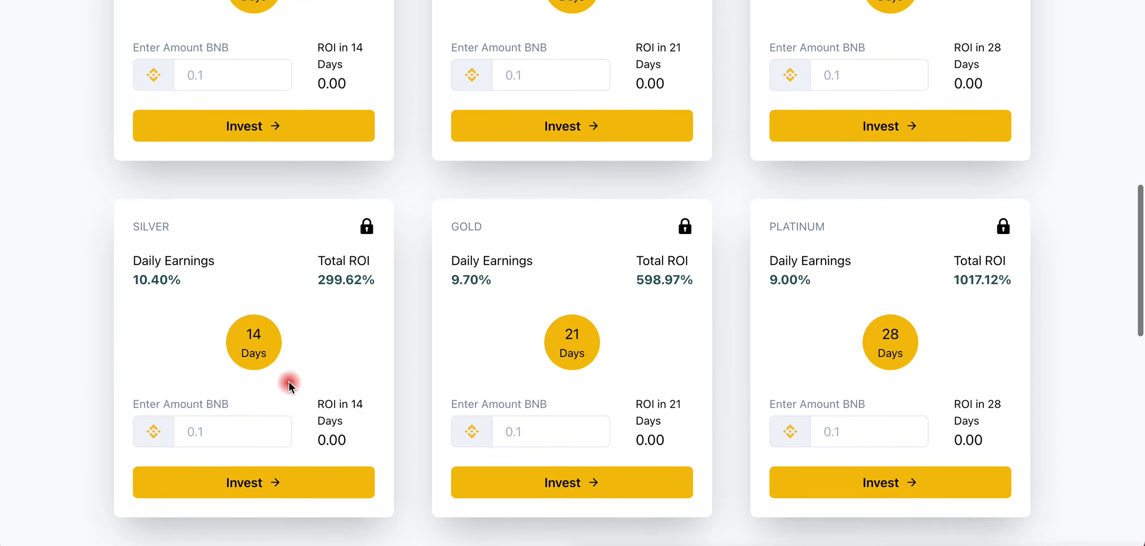
{"action": "scroll", "scroll_direction": "up", "scroll_amount": 3}
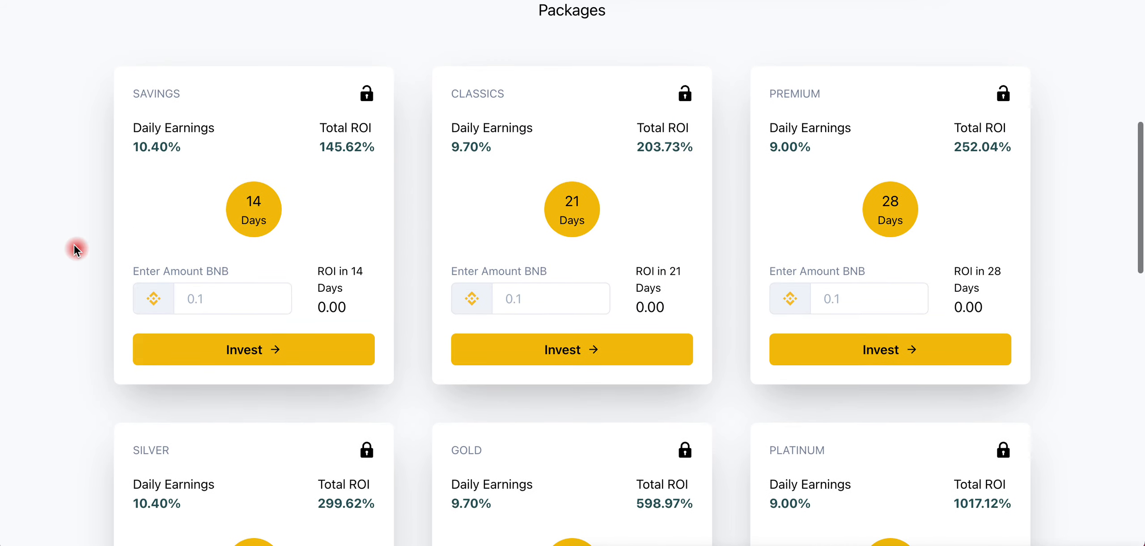
{"action": "scroll", "scroll_direction": "up", "scroll_amount": 3}
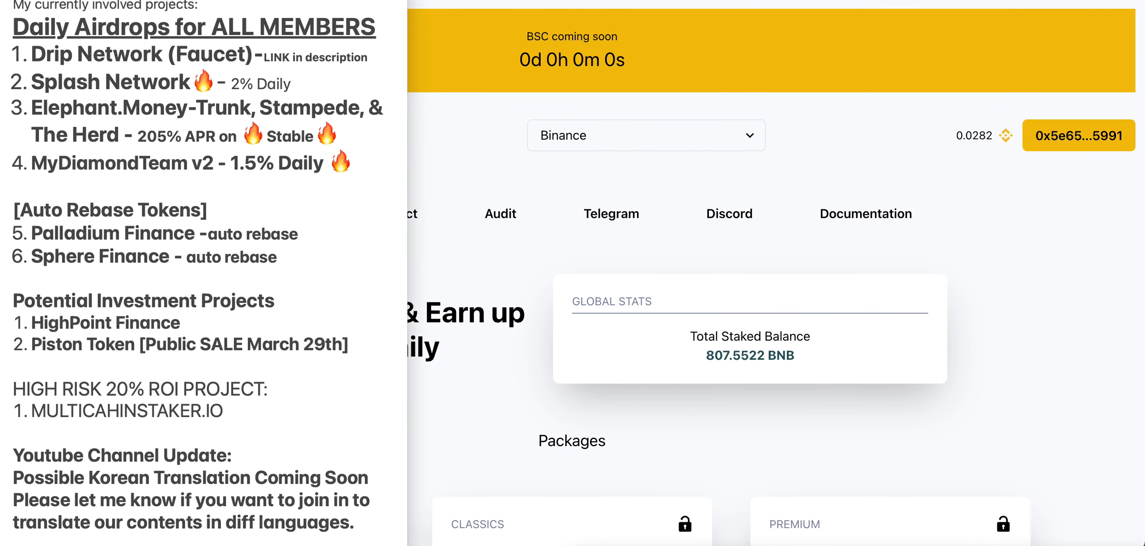
{"action": "mouse_move", "coordinate": [232, 360]}
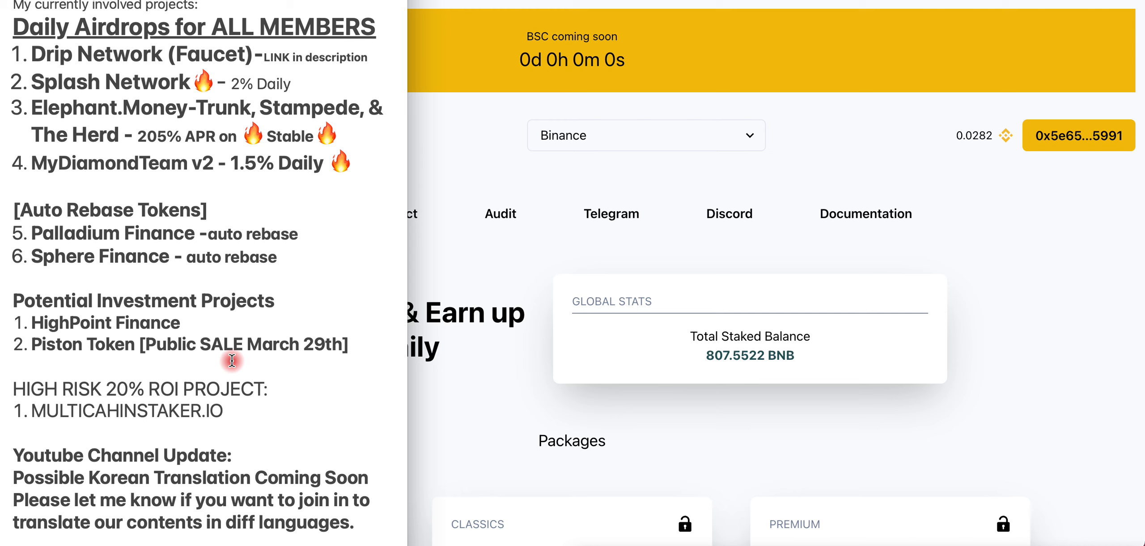